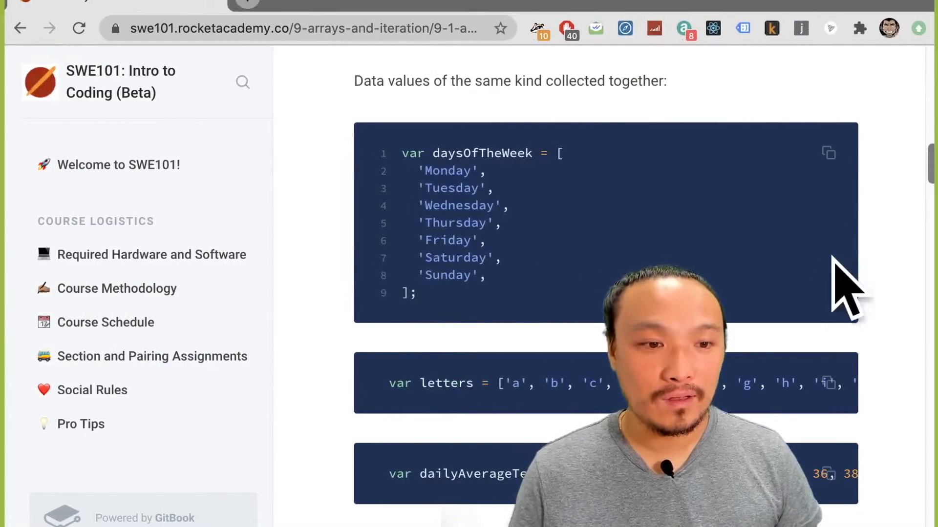
{"action": "mouse_move", "coordinate": [829, 383]}
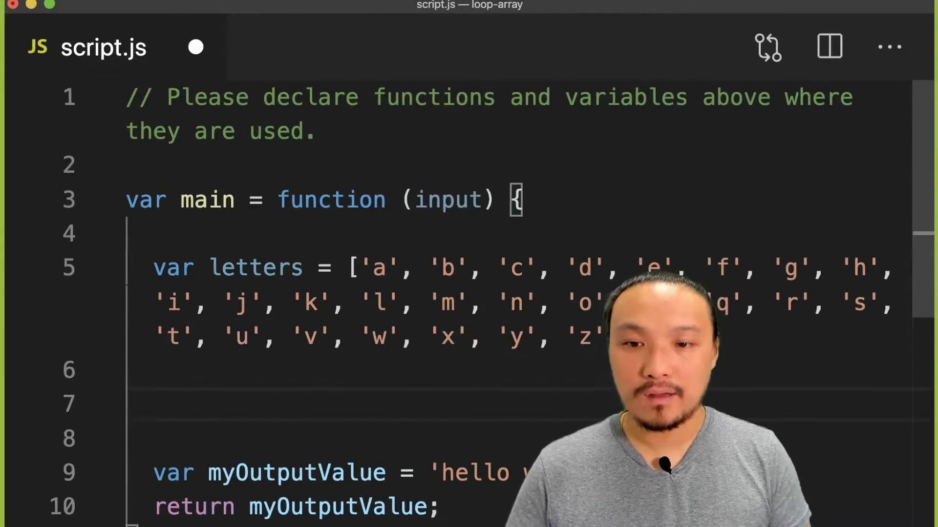
Step: Declare var counter = 0 and a while loop that increments counter by 1 each pass
{"action": "type", "text": "var counter ="}
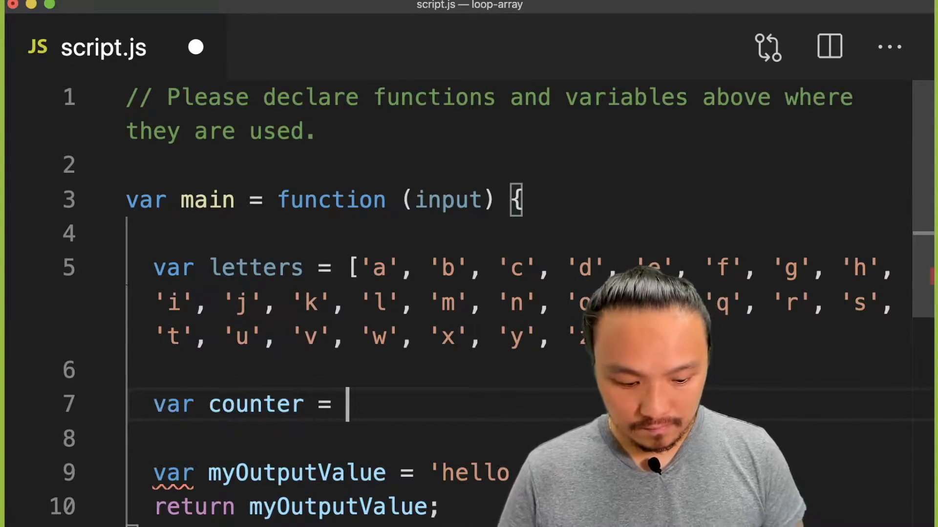
{"action": "type", "text": "whi"}
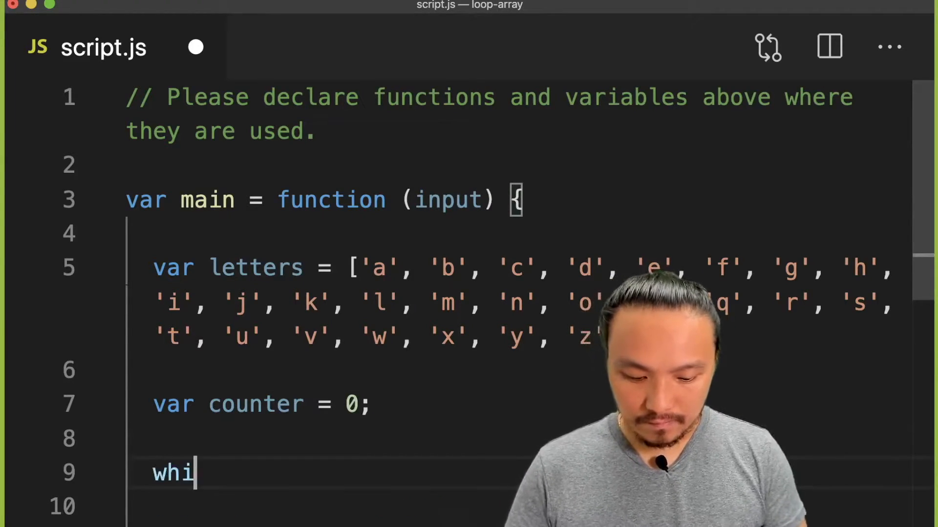
{"action": "type", "text": "le(){"}
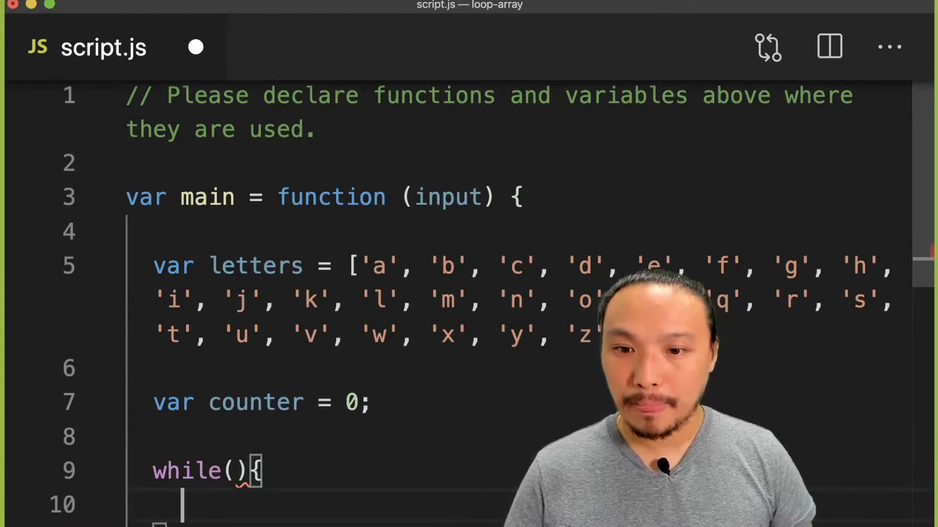
{"action": "type", "text": "v"}
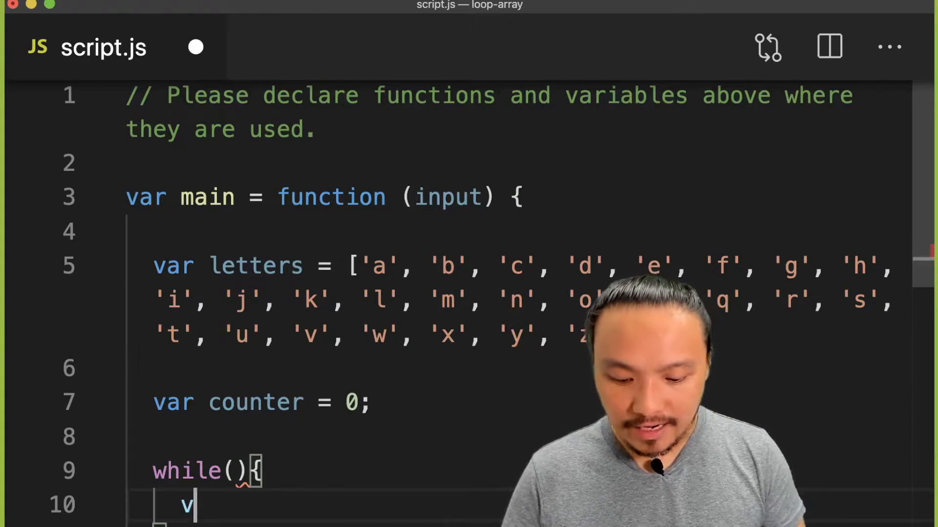
{"action": "type", "text": "ounter"}
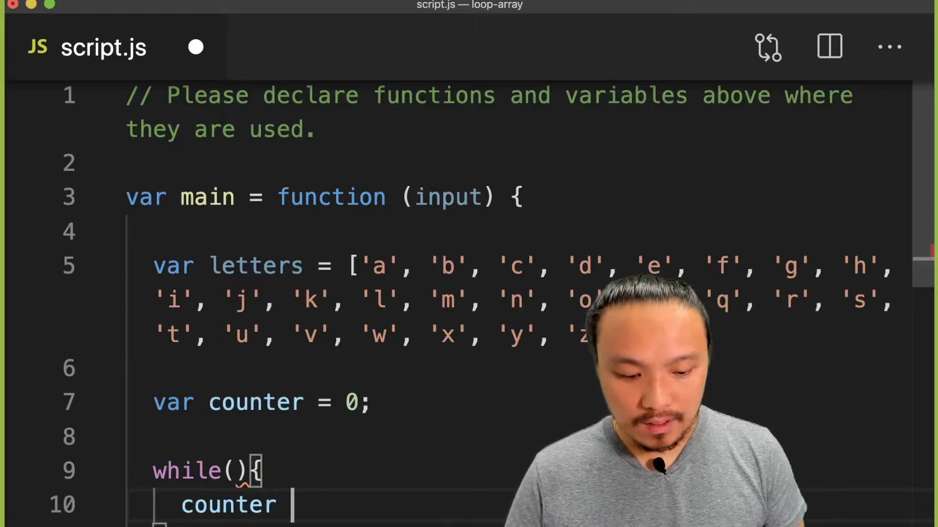
{"action": "type", "text": "= counter"}
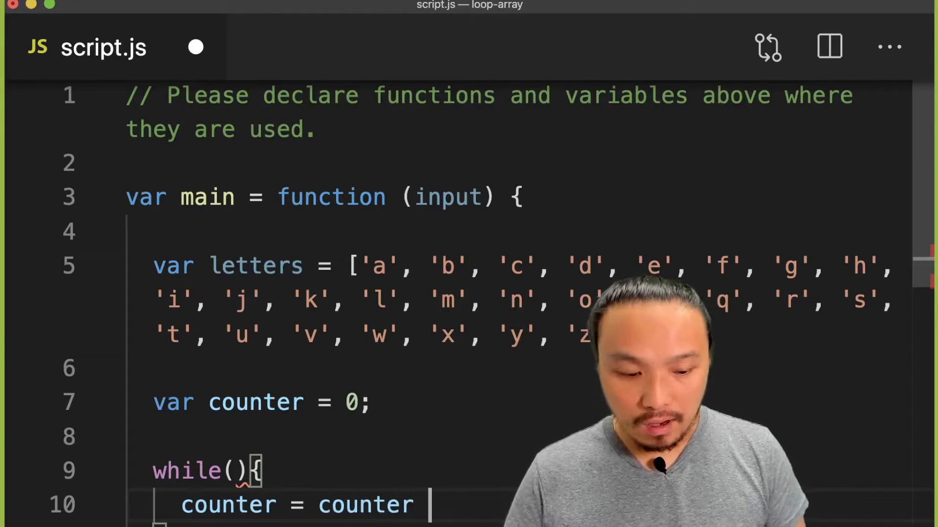
{"action": "type", "text": "+ 1;"}
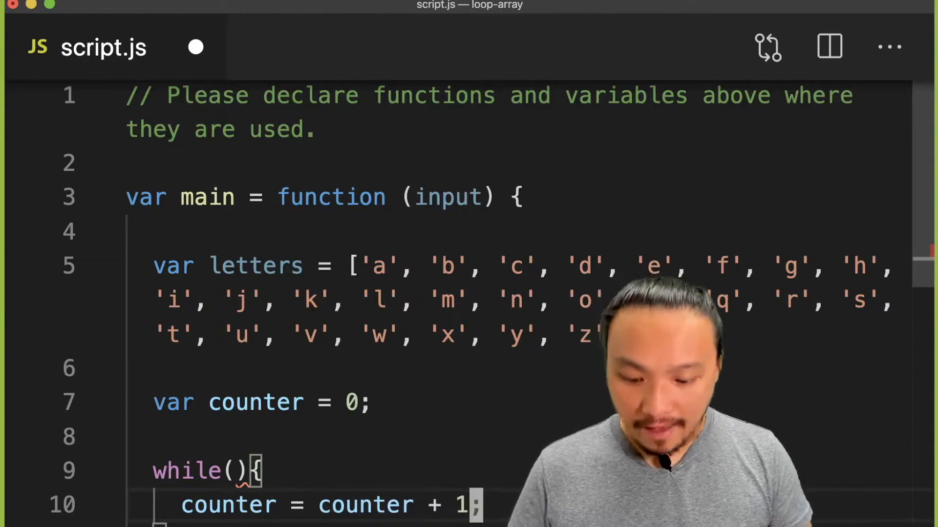
{"action": "scroll", "scroll_direction": "down", "scroll_amount": 3}
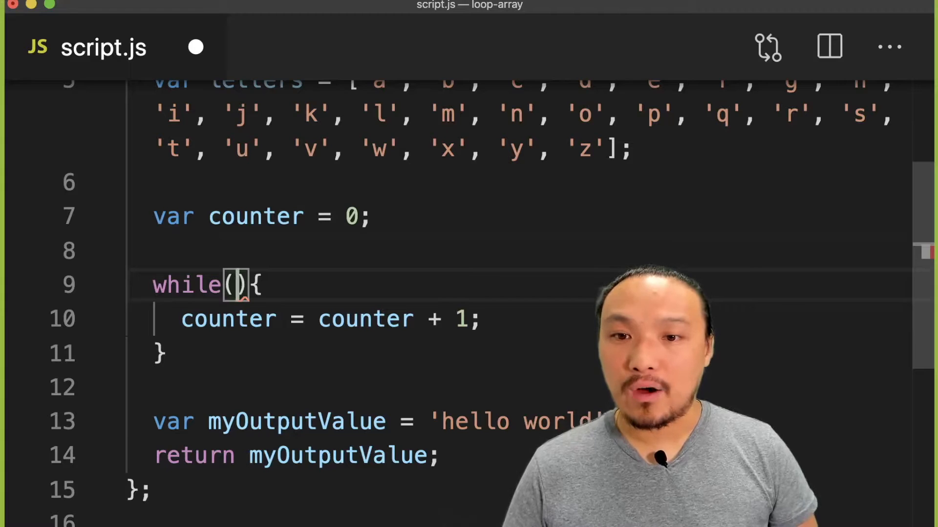
Step: Comment the loop as running once per letter and set its condition to counter < 26
{"action": "type", "text": "//"}
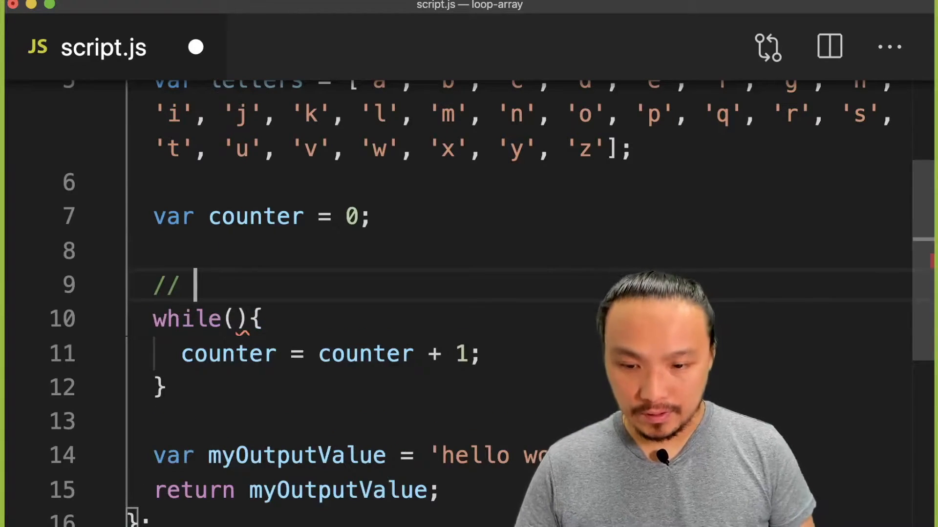
{"action": "type", "text": "run"}
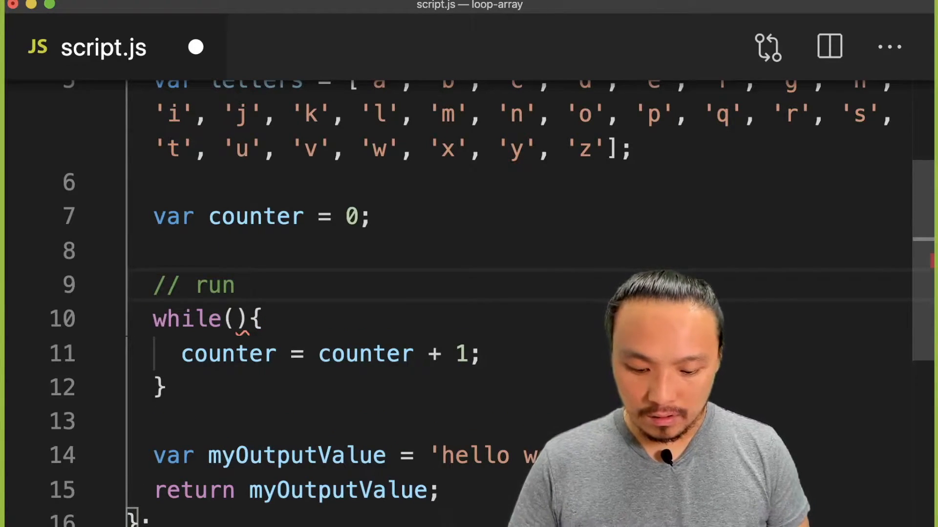
{"action": "type", "text": "once for"}
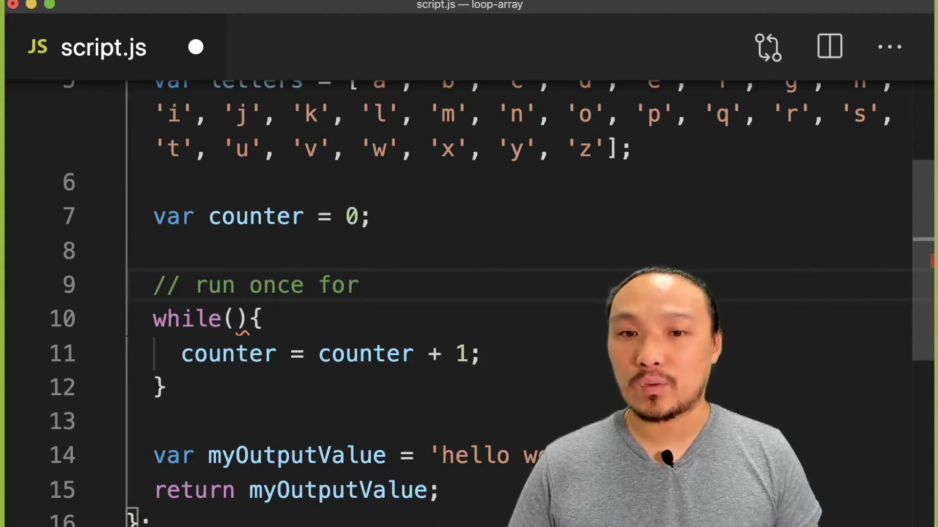
{"action": "type", "text": "every letter"}
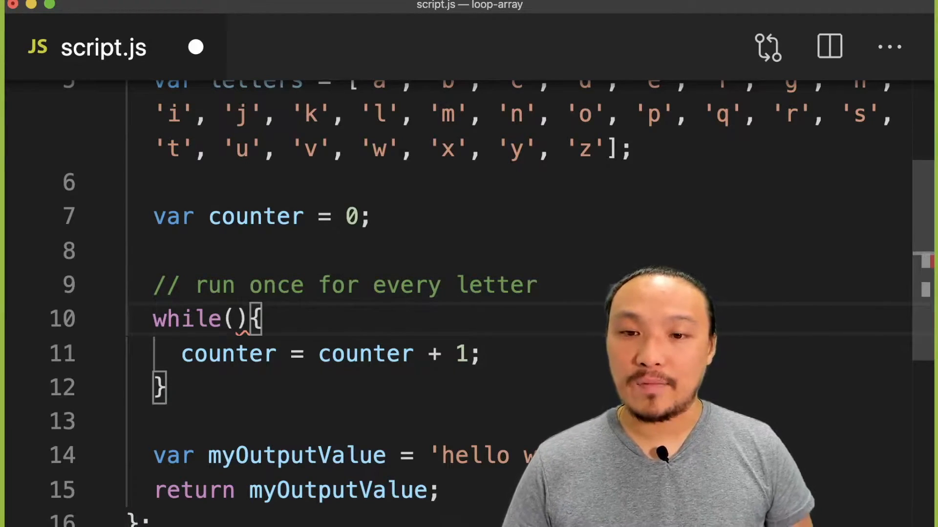
{"action": "type", "text": "counter <"}
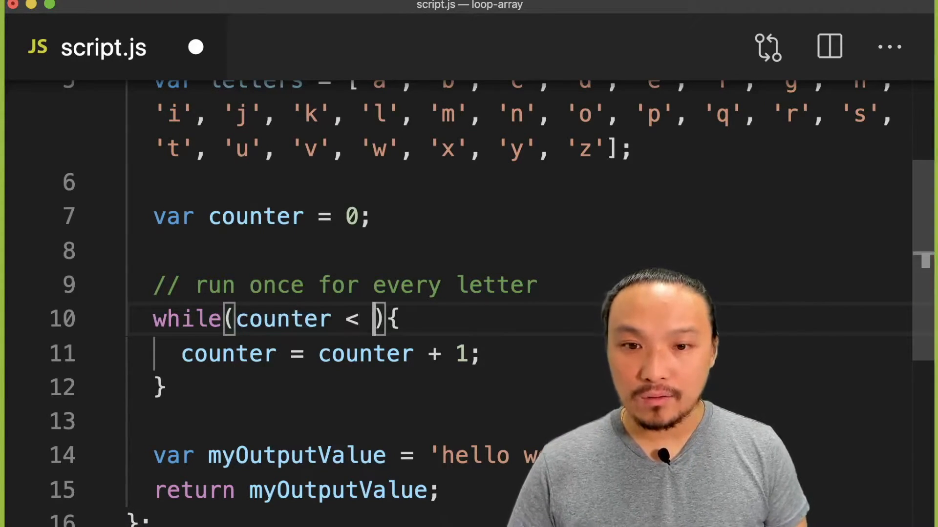
{"action": "type", "text": "26"}
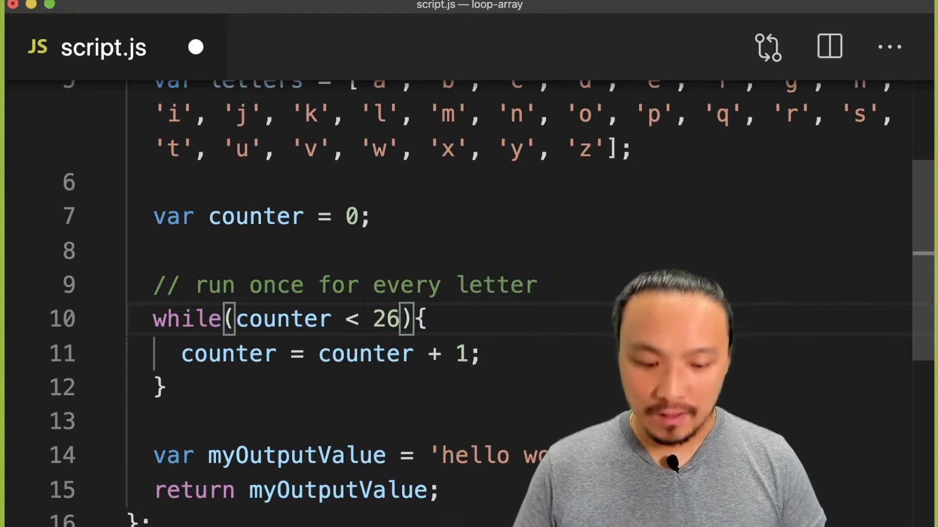
Step: Log 'counterr ' + counter inside the loop body with console.log
{"action": "type", "text": "con"}
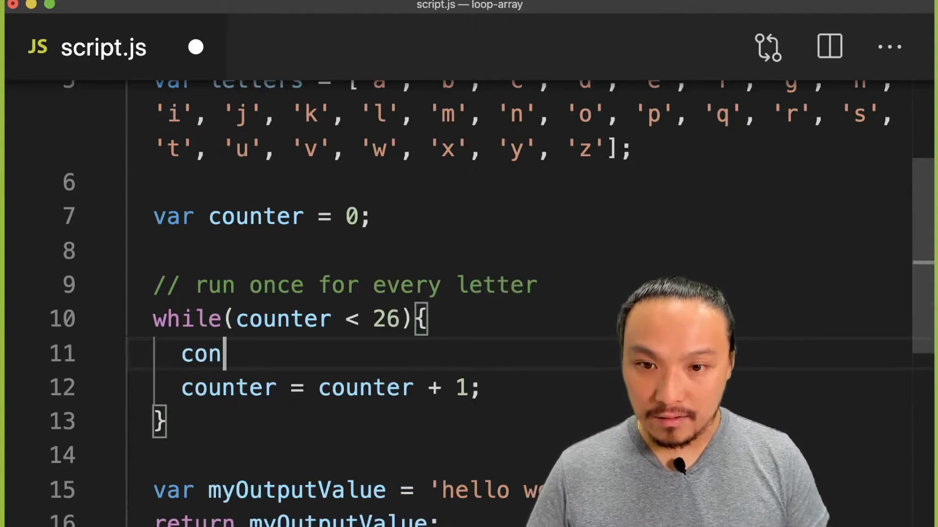
{"action": "type", "text": "sole.log"}
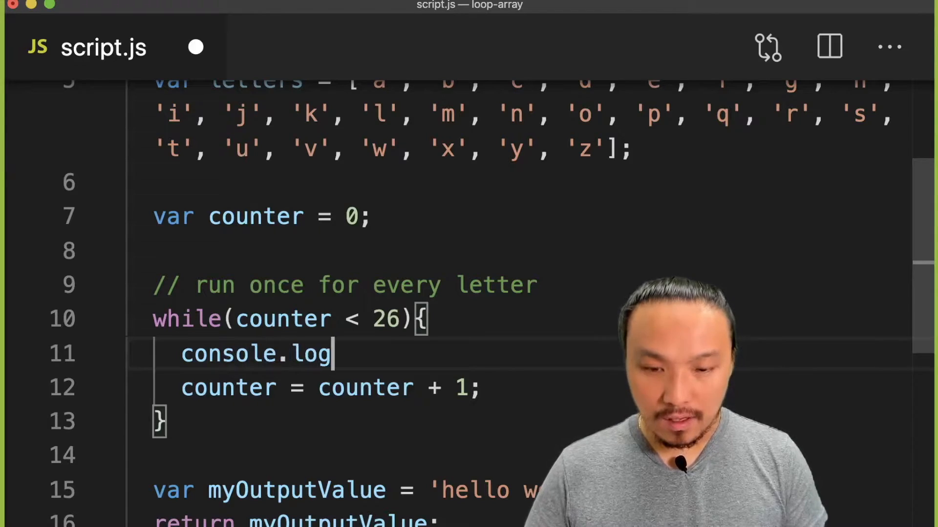
{"action": "type", "text": "('')"}
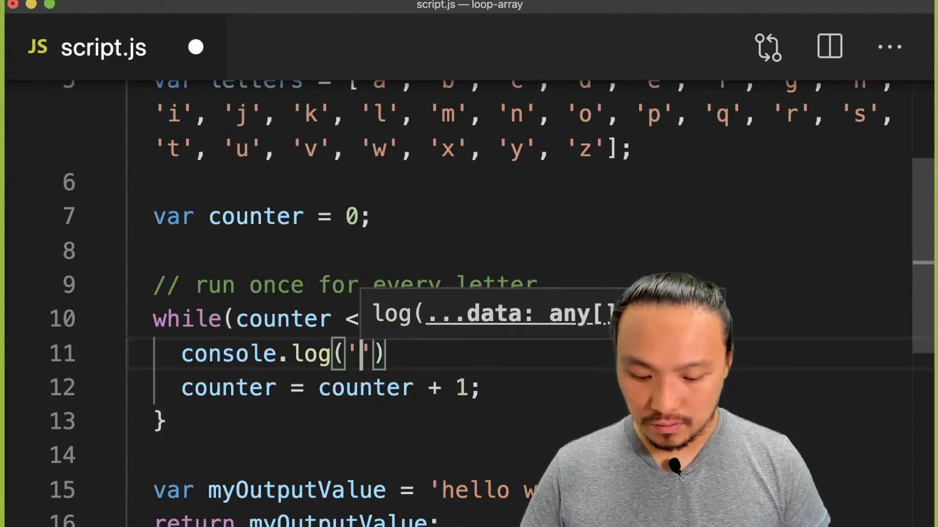
{"action": "type", "text": "counterr"}
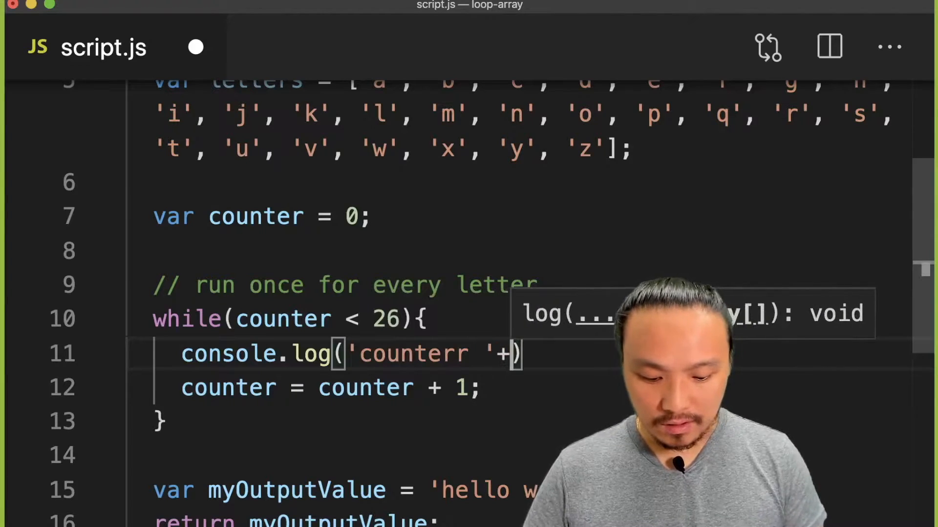
{"action": "type", "text": "counter"}
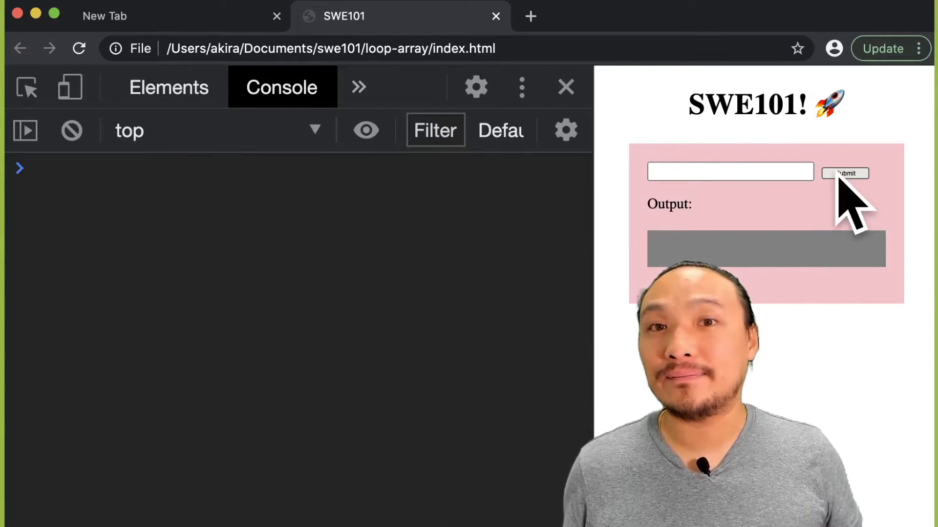
Step: Submit the form in Chrome and scroll through the logged counterr values from 0 upward
{"action": "left_click", "coordinate": [844, 173]}
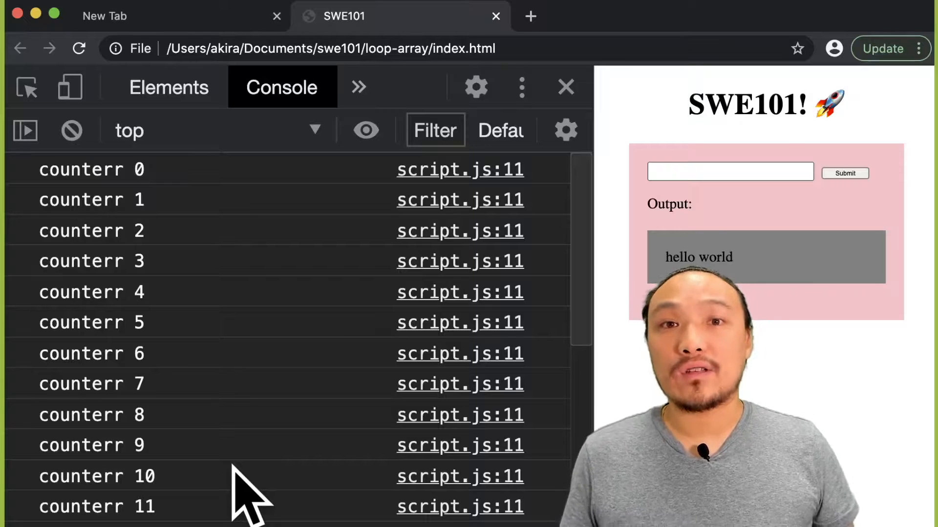
{"action": "scroll", "scroll_direction": "down", "scroll_amount": 3}
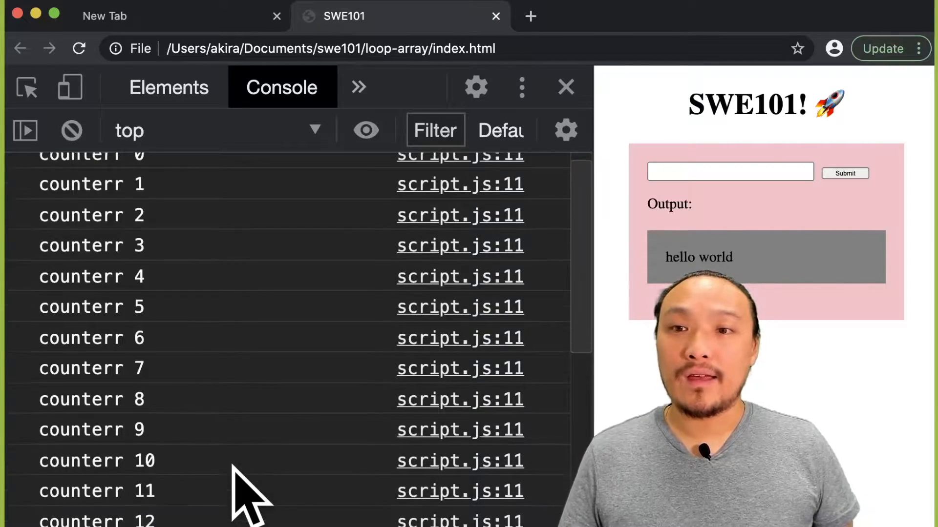
{"action": "scroll", "scroll_direction": "down", "scroll_amount": 3}
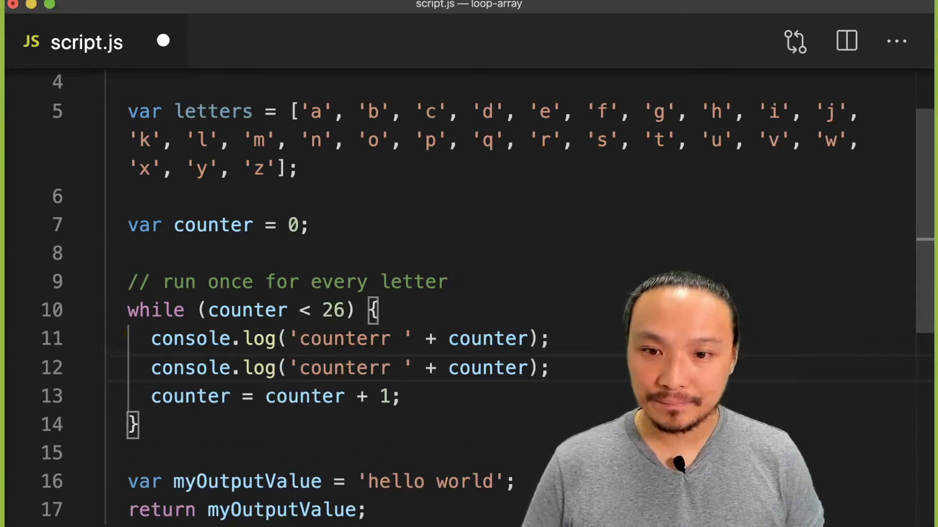
Step: Finish the second log line as console.log('letter ' + letters[counter]); inside the loop
{"action": "type", "text": "le"}
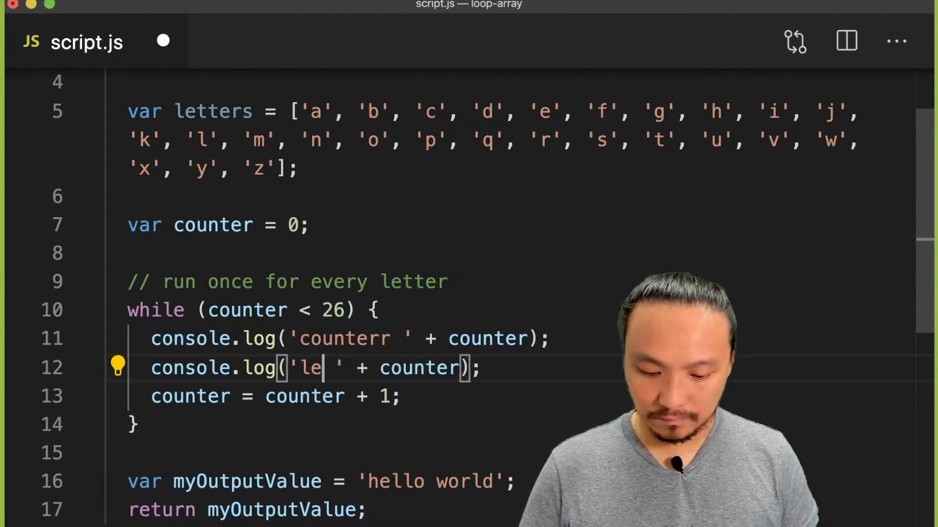
{"action": "type", "text": "tter"}
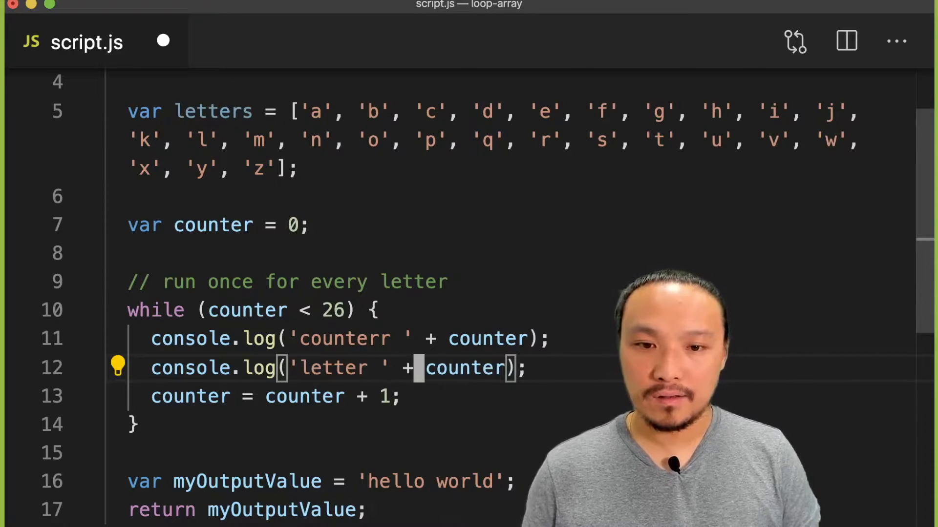
{"action": "type", "text": "il"}
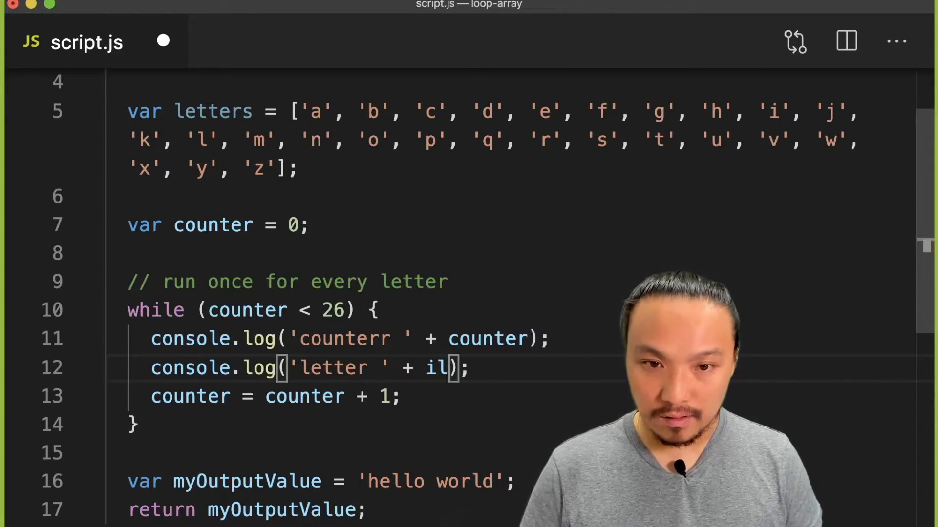
{"action": "type", "text": "etters["}
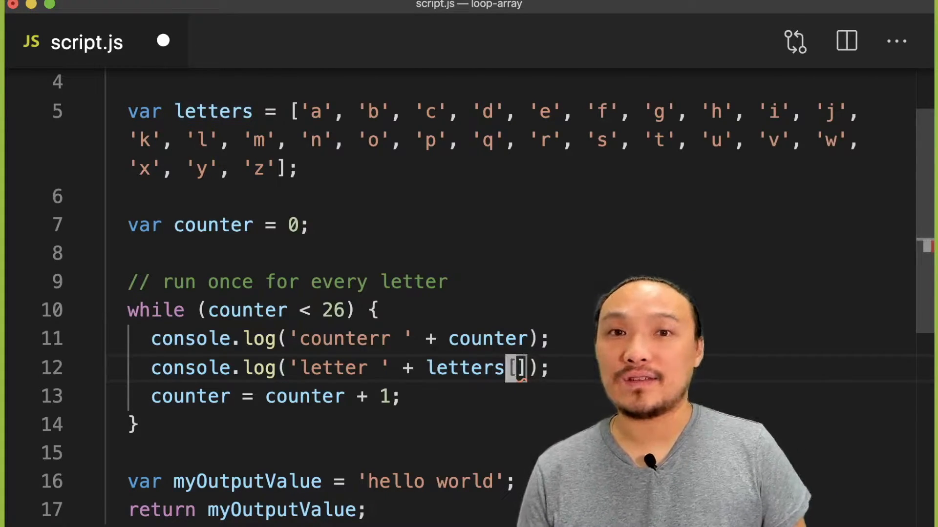
{"action": "type", "text": "counter"}
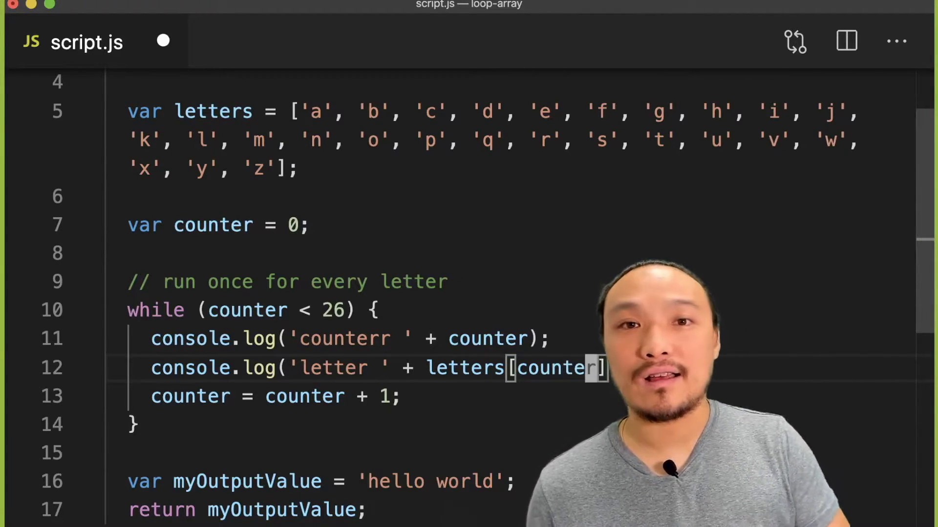
{"action": "type", "text": ");"}
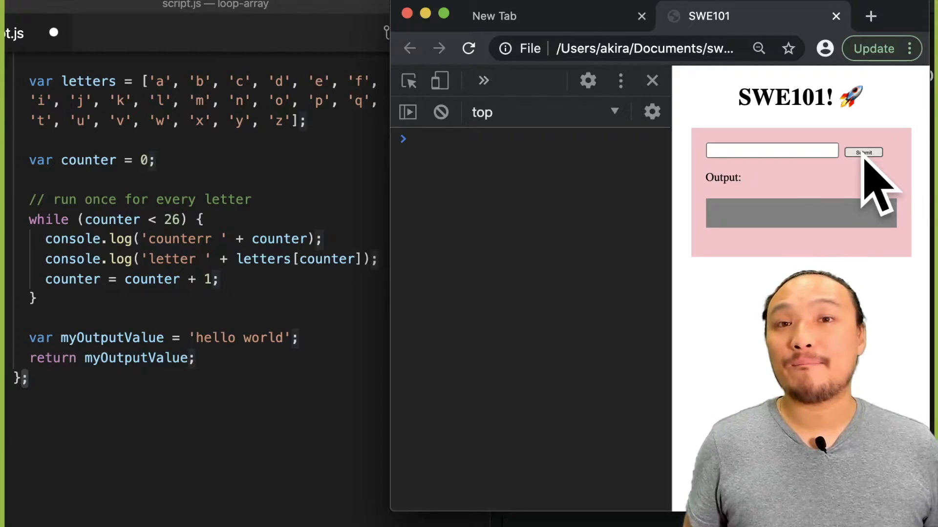
Step: Submit on the SWE101 page so the console logs each counter with its letter through z
{"action": "left_click", "coordinate": [862, 152]}
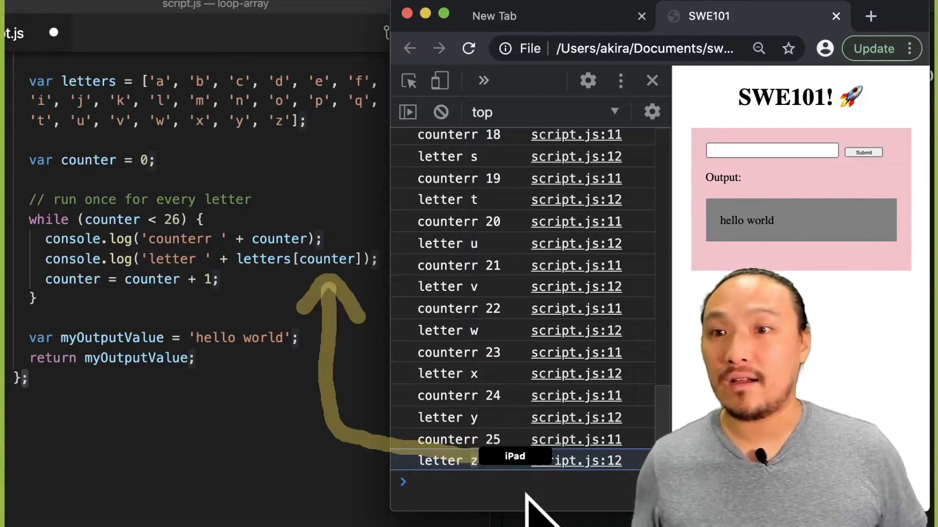
{"action": "mouse_move", "coordinate": [347, 347]}
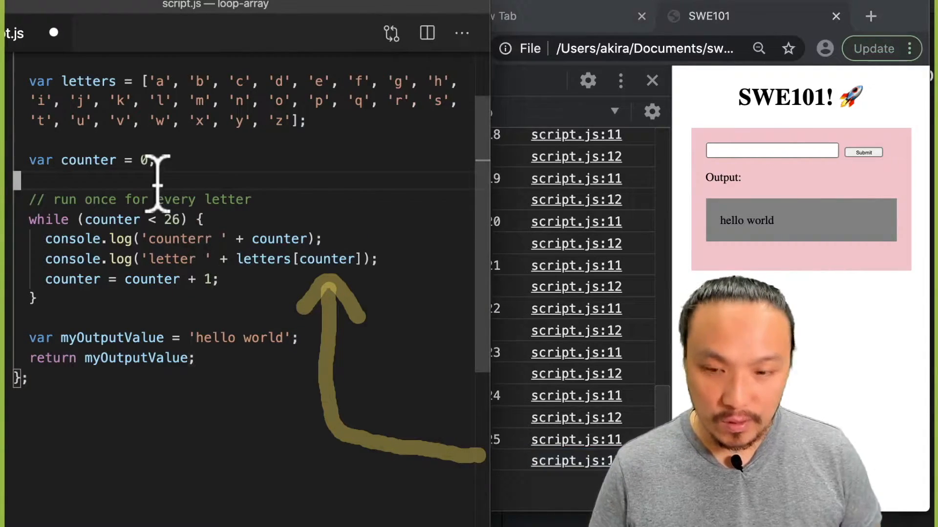
Step: Add console.log(letters[25]); after var counter = 0, before the loop
{"action": "type", "text": "conso"}
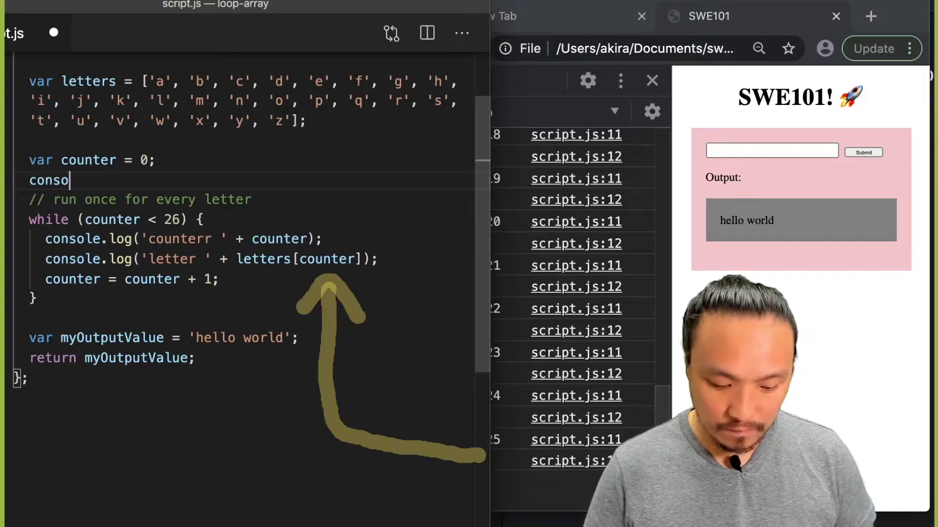
{"action": "type", "text": "le.log( le"}
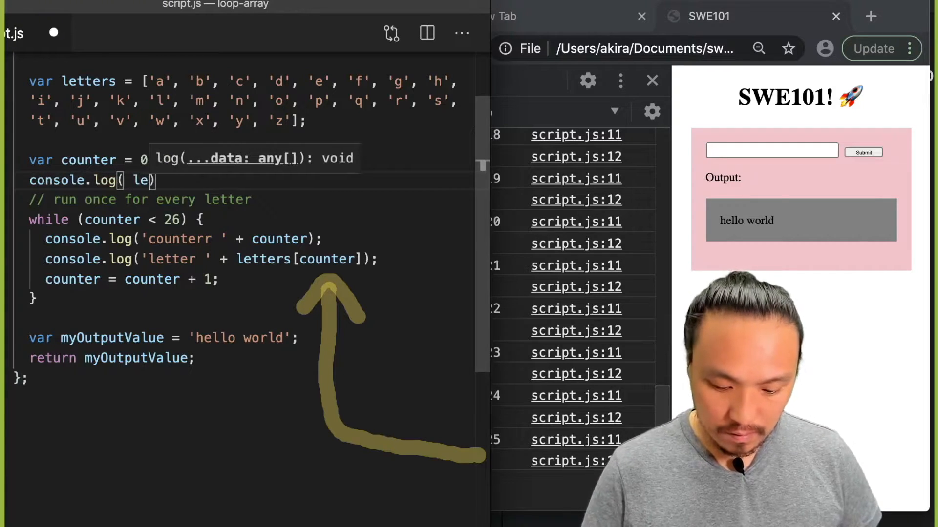
{"action": "type", "text": "letters[2]"}
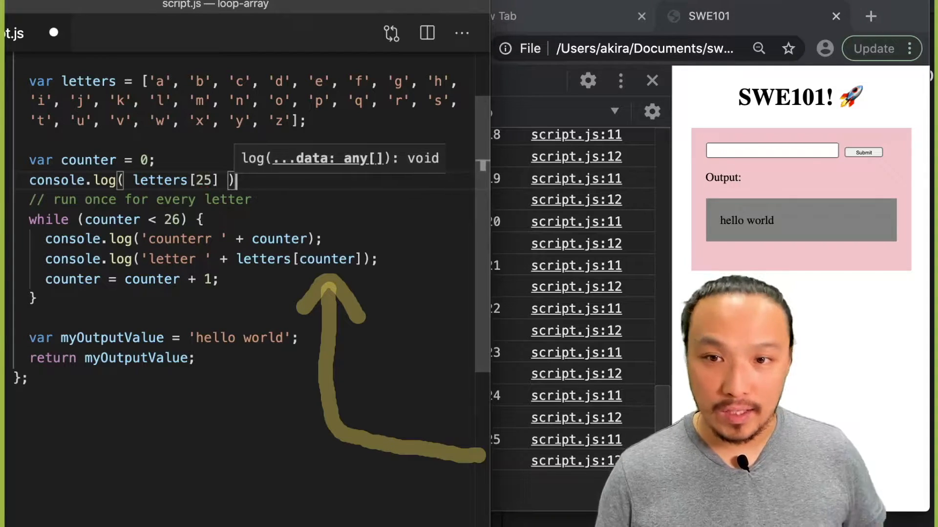
{"action": "type", "text": ";"}
{"action": "type", "text": "var letters = ["}
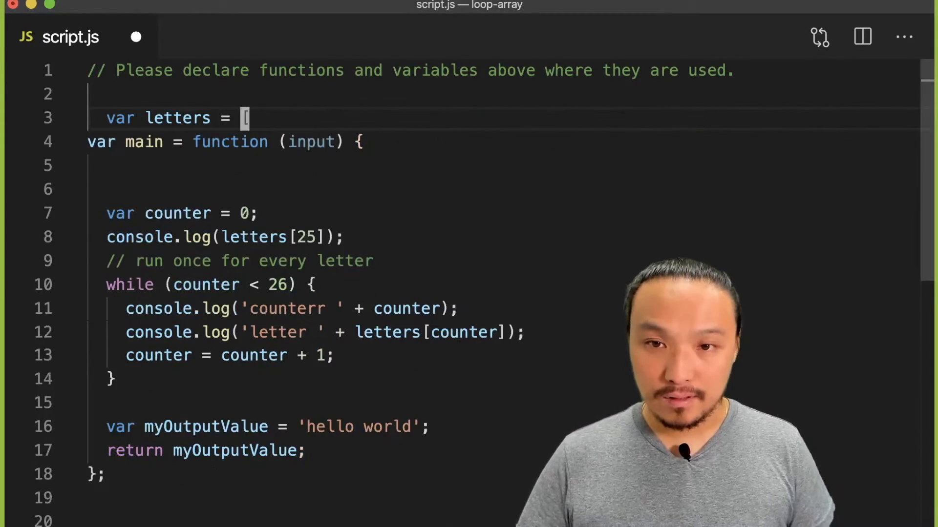
Step: Make letters a global empty array and push each input into it inside main
{"action": "type", "text": "];"}
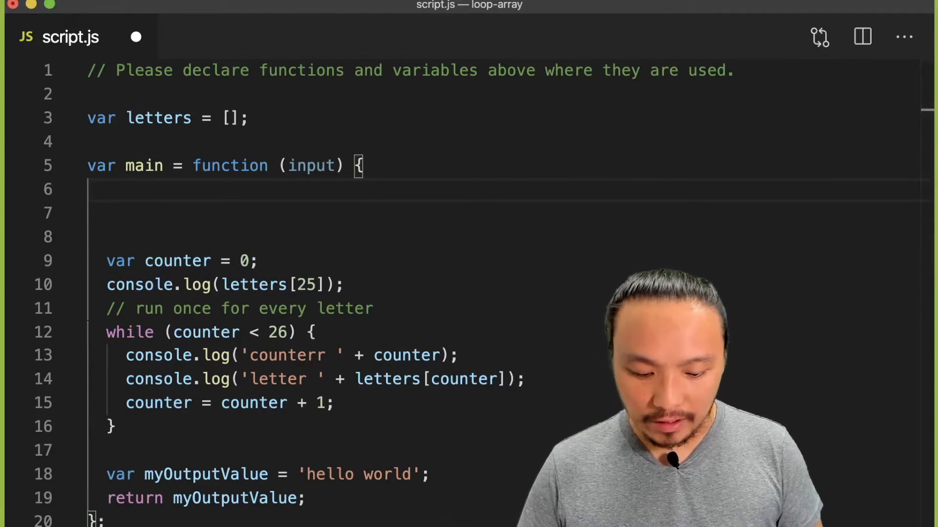
{"action": "type", "text": "letters.pus"}
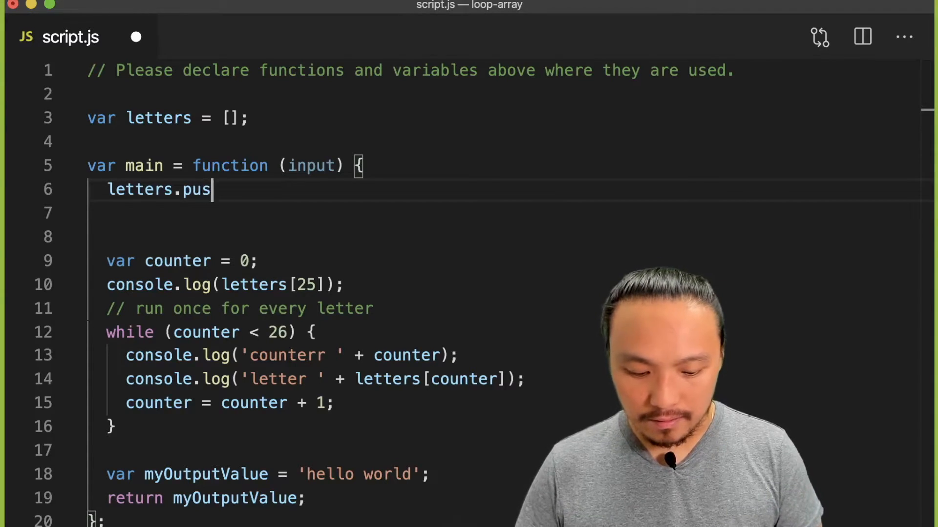
{"action": "type", "text": "h(input)"}
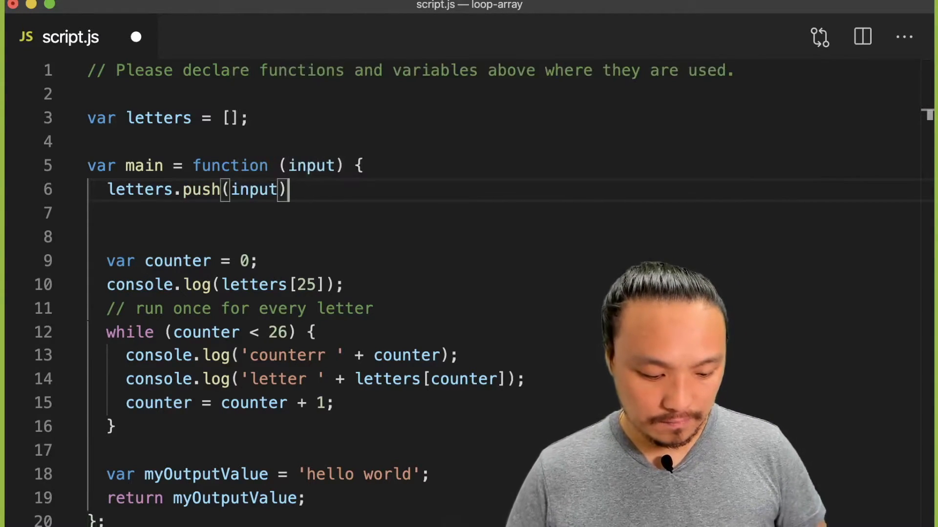
{"action": "type", "text": ";"}
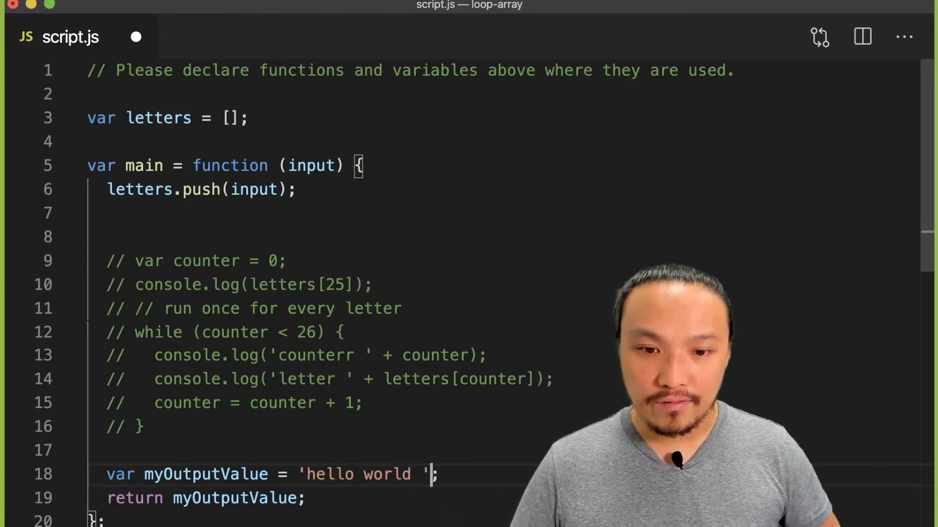
Step: Append + letters to myOutputValue, then submit werwerw twice in Chrome to grow the list
{"action": "type", "text": "+ le"}
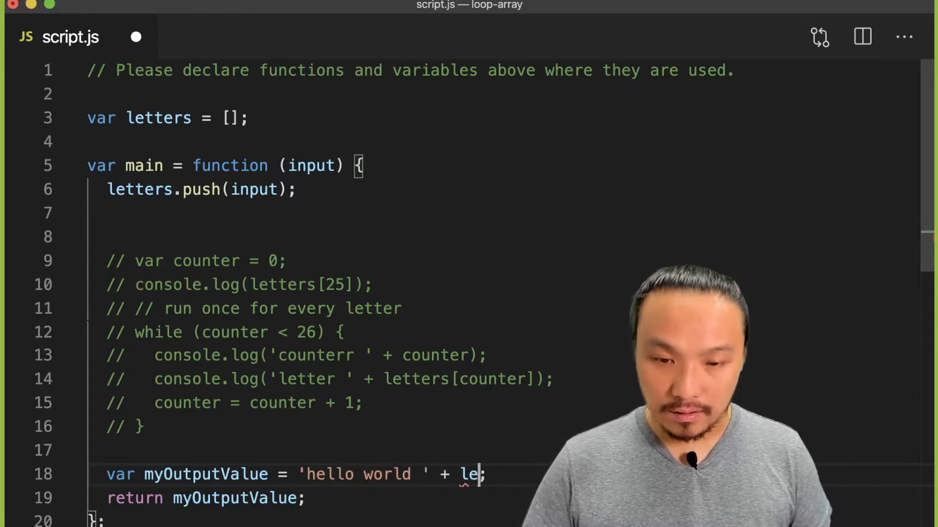
{"action": "type", "text": "tters"}
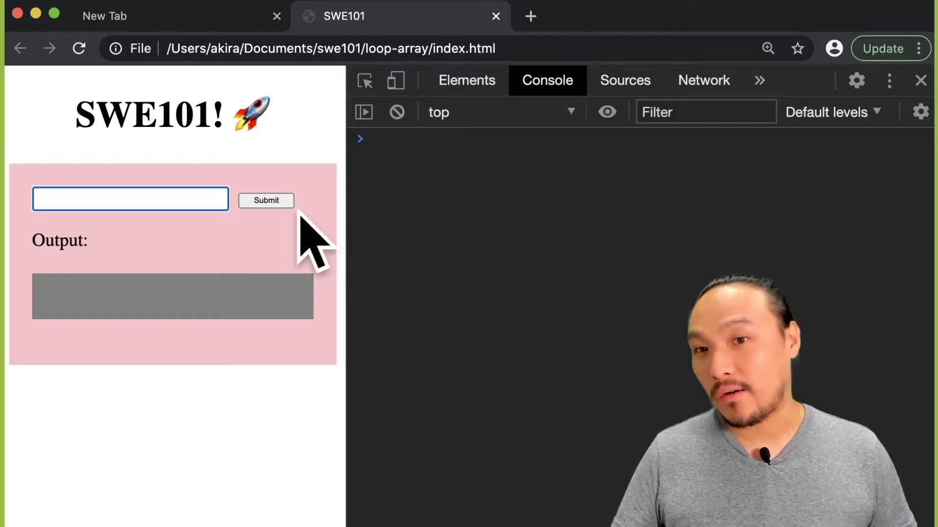
{"action": "type", "text": "w"}
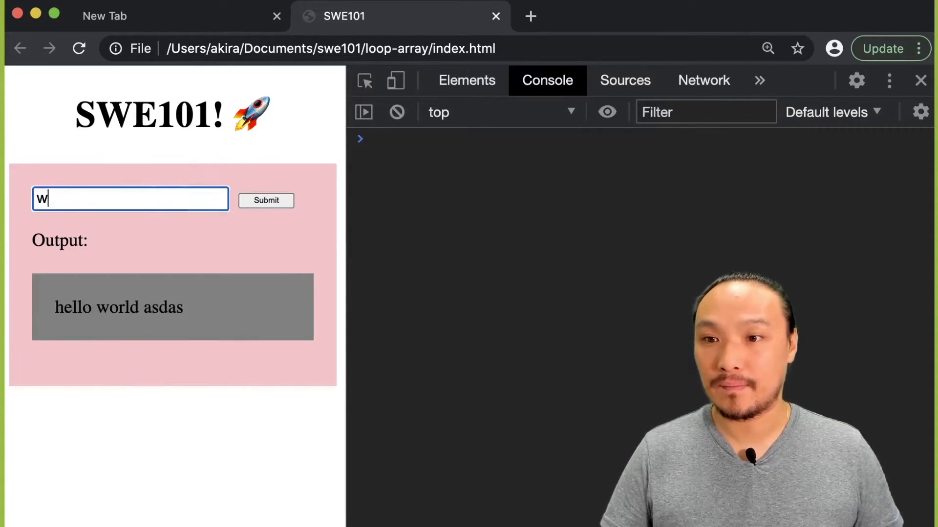
{"action": "type", "text": "erwerw"}
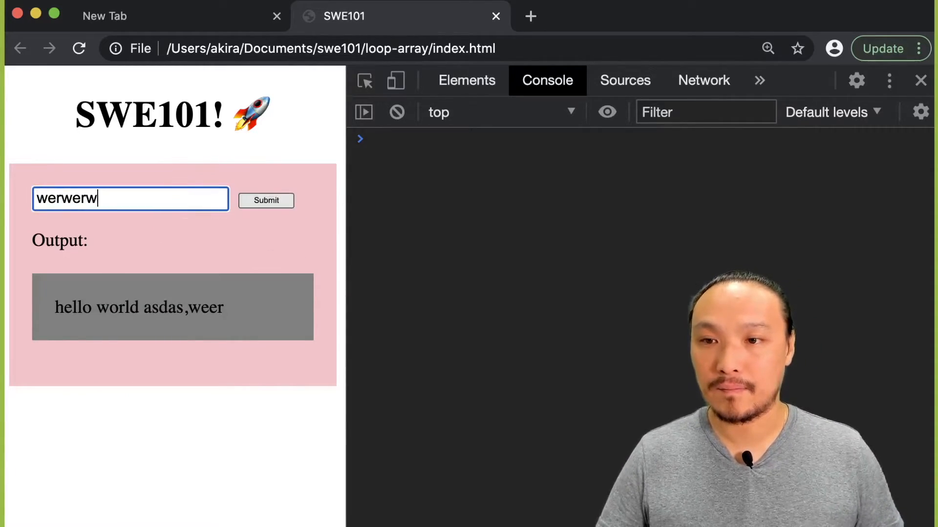
{"action": "left_click", "coordinate": [265, 200]}
{"action": "type", "text": "223423423"}
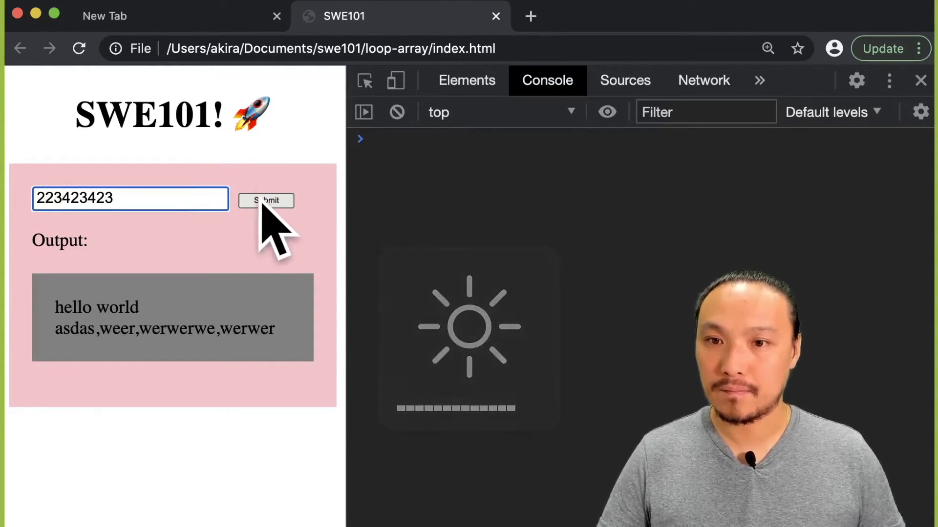
{"action": "left_click", "coordinate": [266, 200]}
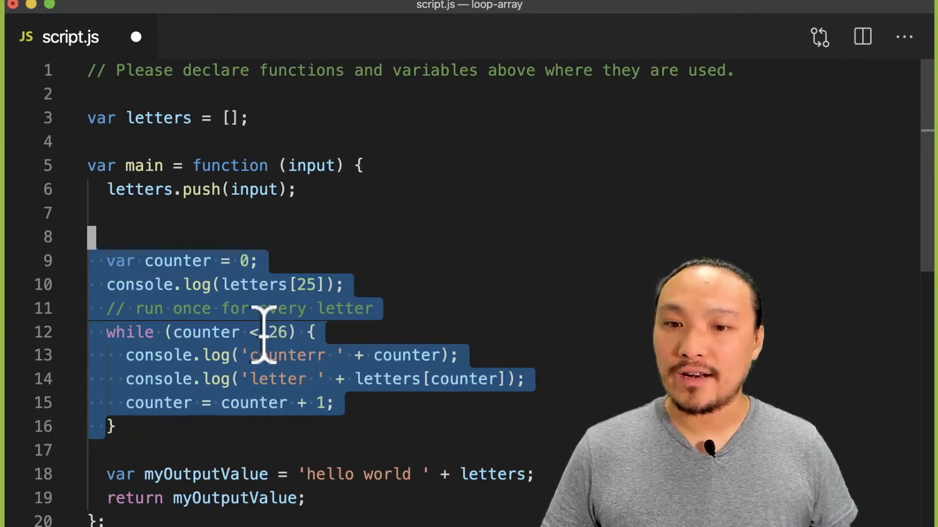
Step: Declare var lettersLength = letters.length; below letters.push(input) in main
{"action": "left_click", "coordinate": [279, 332]}
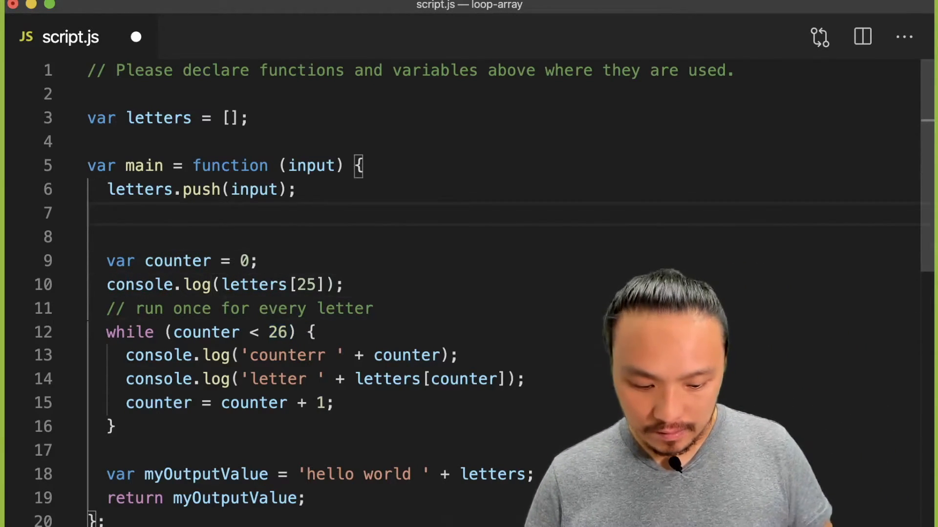
{"action": "type", "text": "var"}
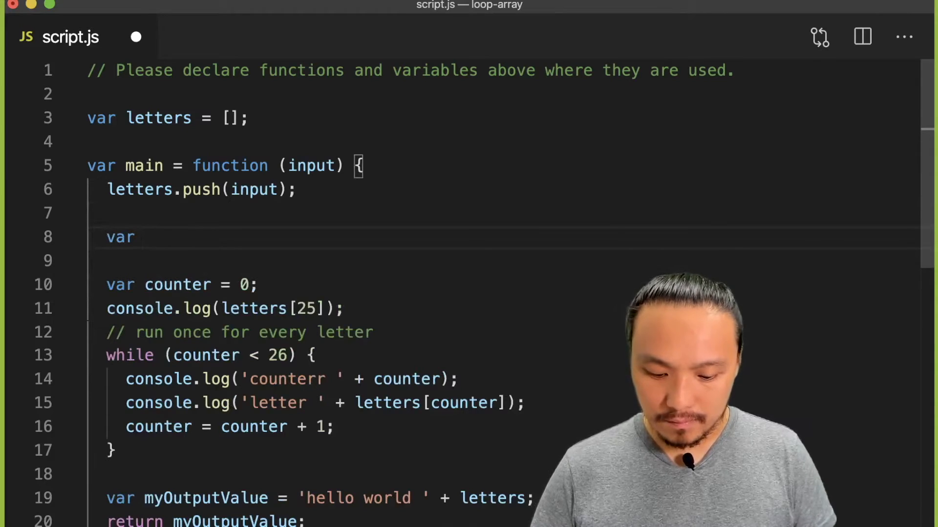
{"action": "type", "text": "lettersLengt"}
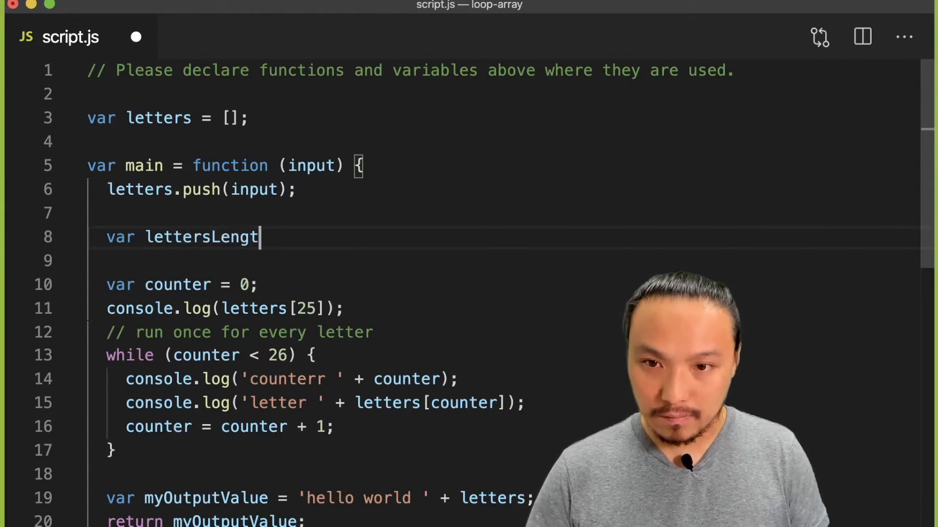
{"action": "type", "text": "h ="}
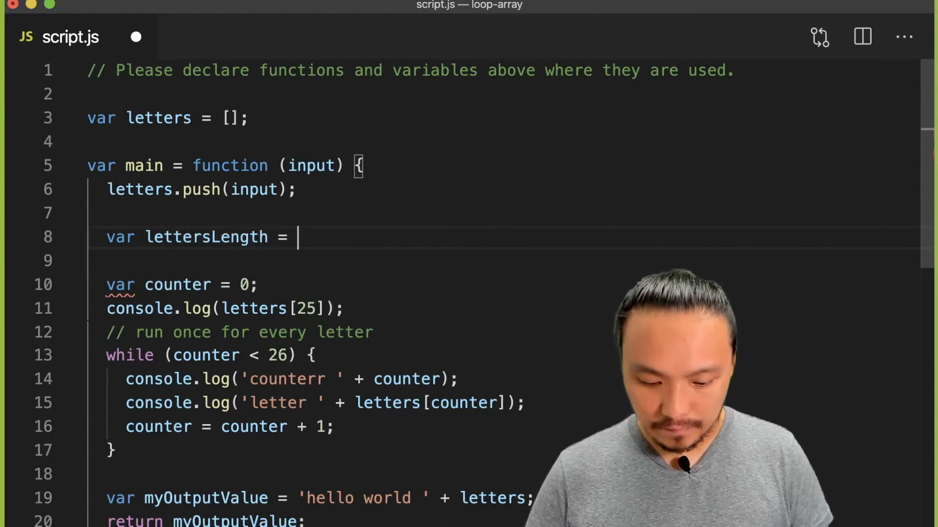
{"action": "type", "text": "letters.len"}
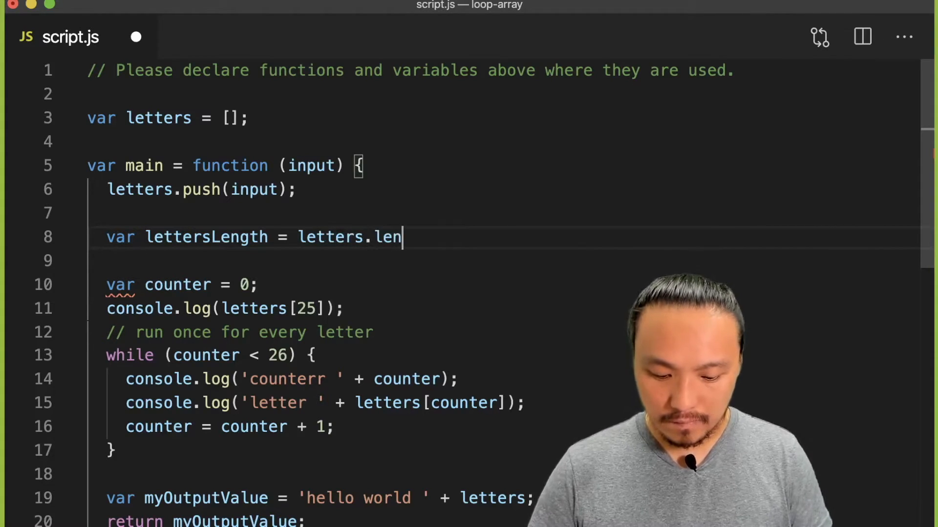
{"action": "type", "text": "gth;"}
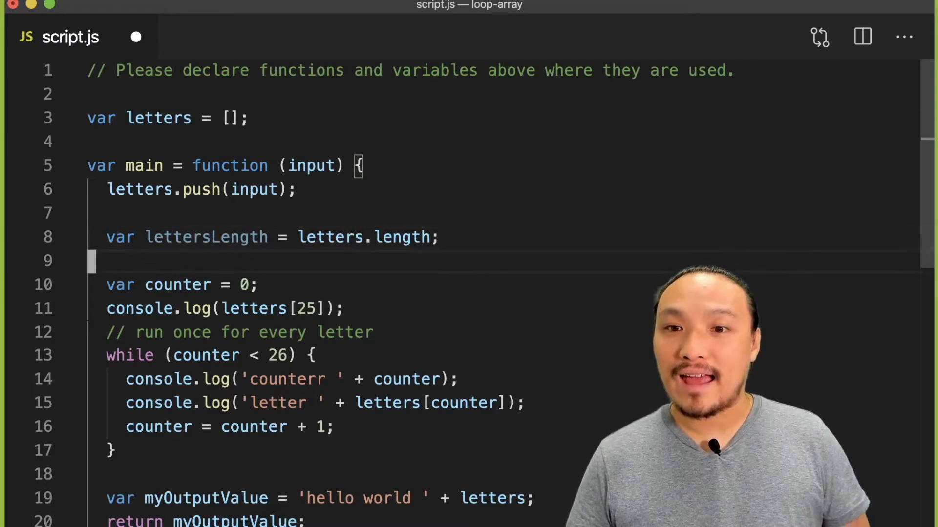
Step: Replace the hard-coded 26 in the while condition with lettersLength
{"action": "double_click", "coordinate": [277, 356]}
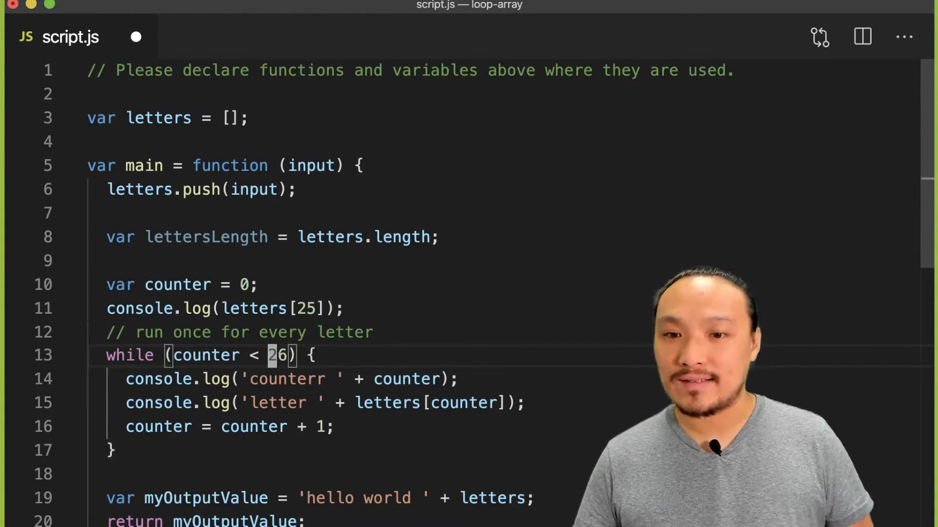
{"action": "key", "text": "Backspace"}
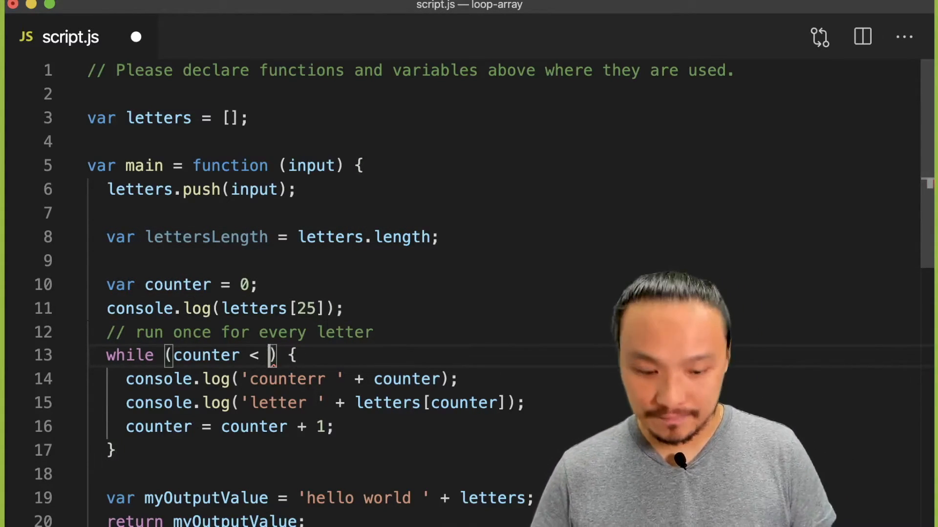
{"action": "type", "text": "lettersL"}
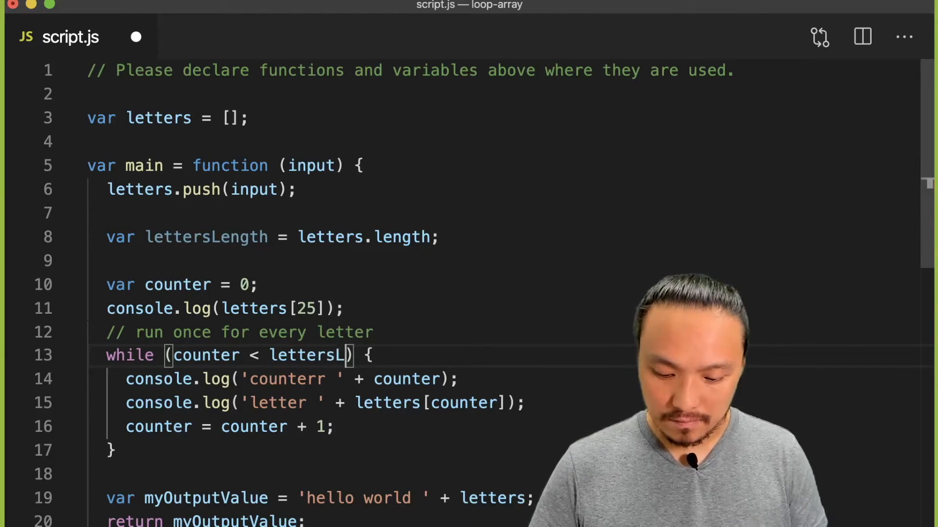
{"action": "type", "text": "ength"}
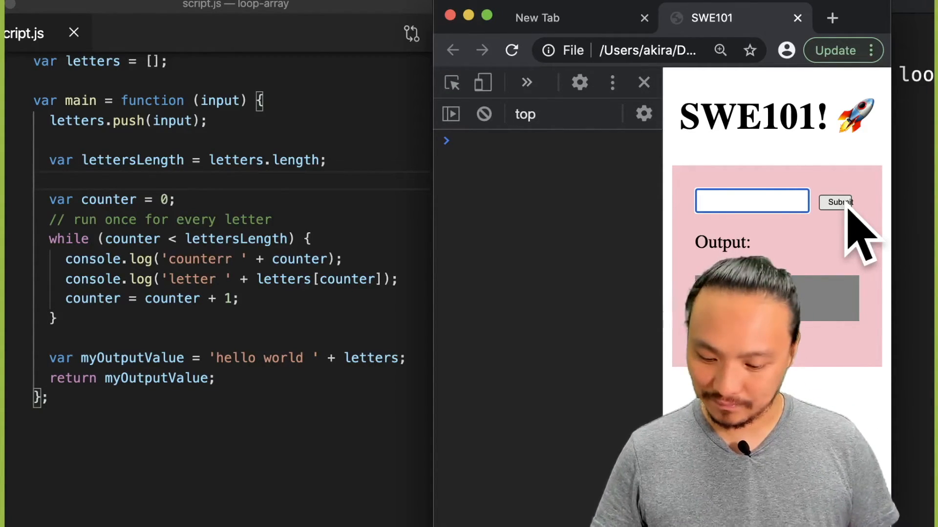
Step: Run the updated loop from the page, then submit ty into the input field
{"action": "left_click", "coordinate": [836, 203]}
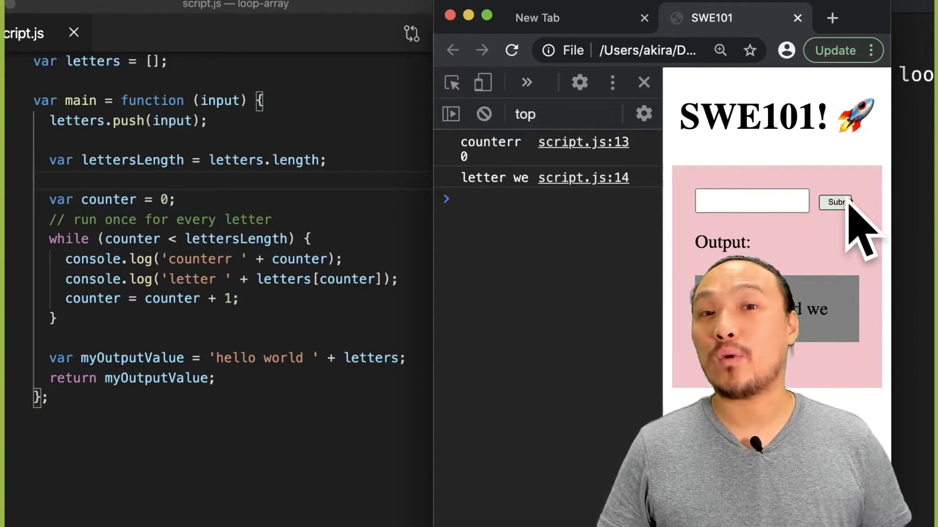
{"action": "left_click", "coordinate": [752, 201]}
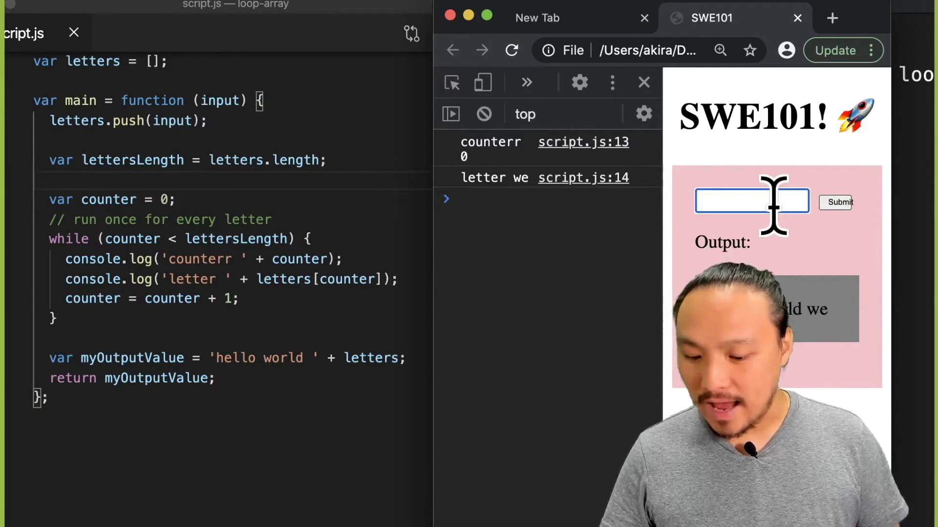
{"action": "type", "text": "ty"}
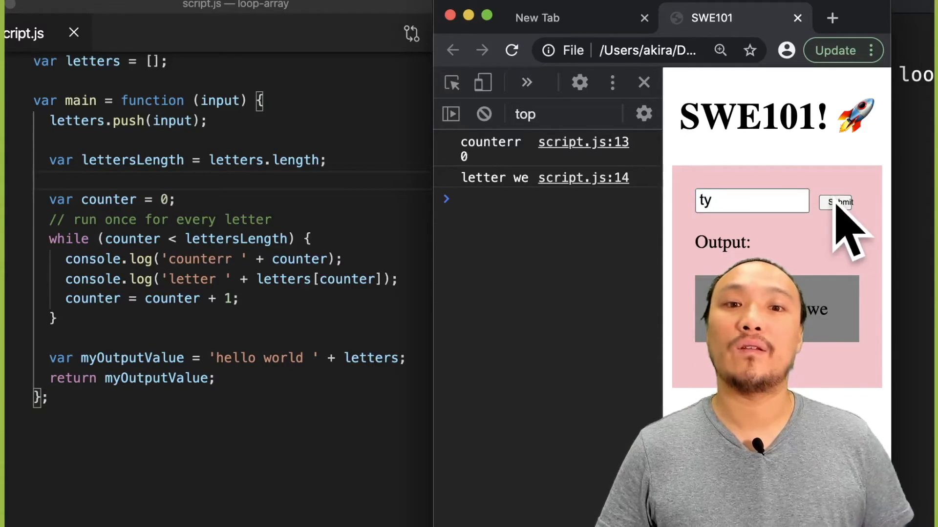
{"action": "left_click", "coordinate": [841, 202]}
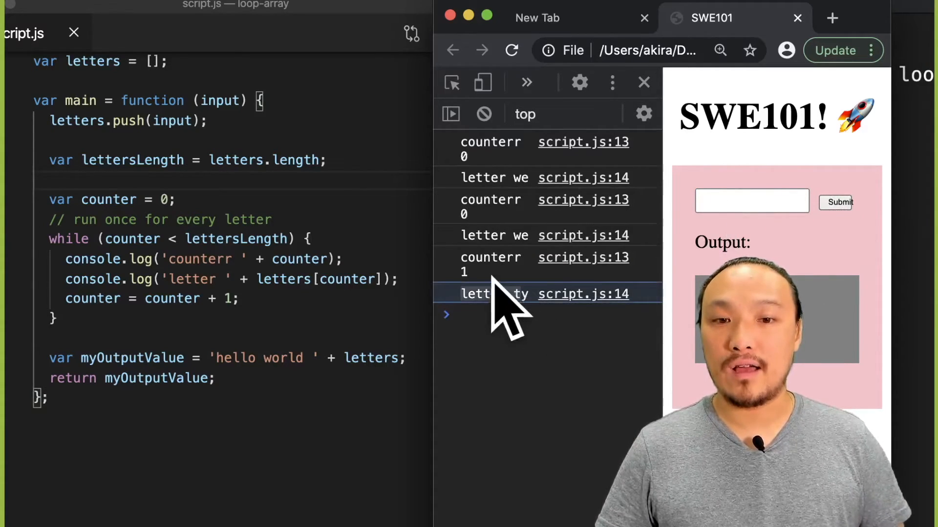
{"action": "left_click", "coordinate": [752, 201]}
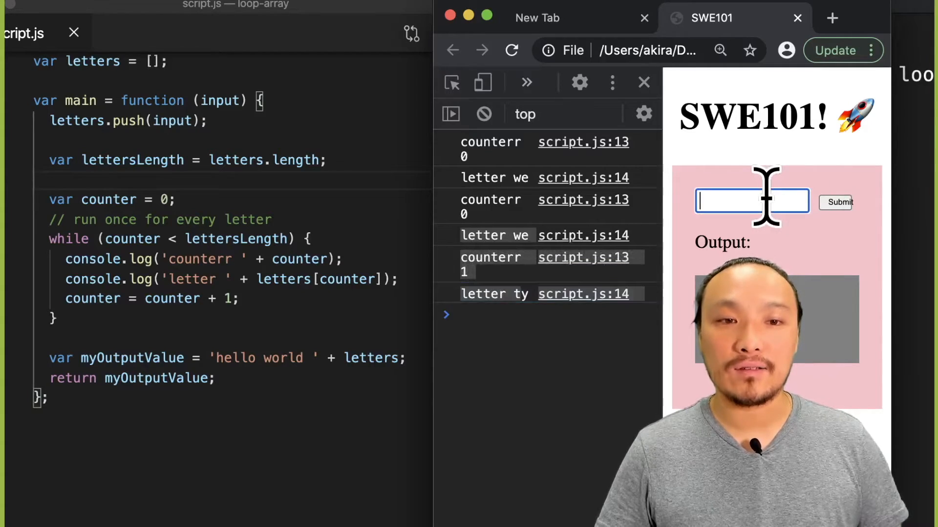
Step: Clear the console and submit 45 and then 1, logging a counter and letter per entry
{"action": "type", "text": "45"}
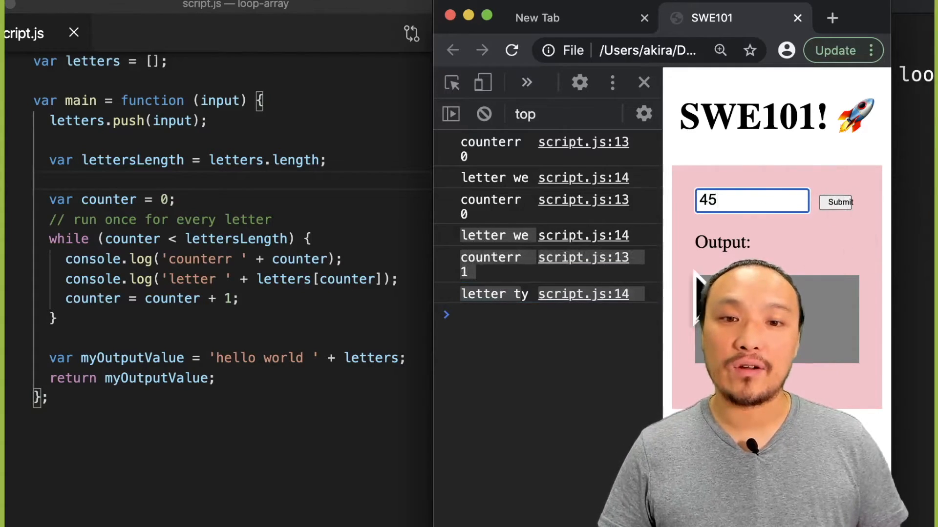
{"action": "left_click", "coordinate": [484, 114]}
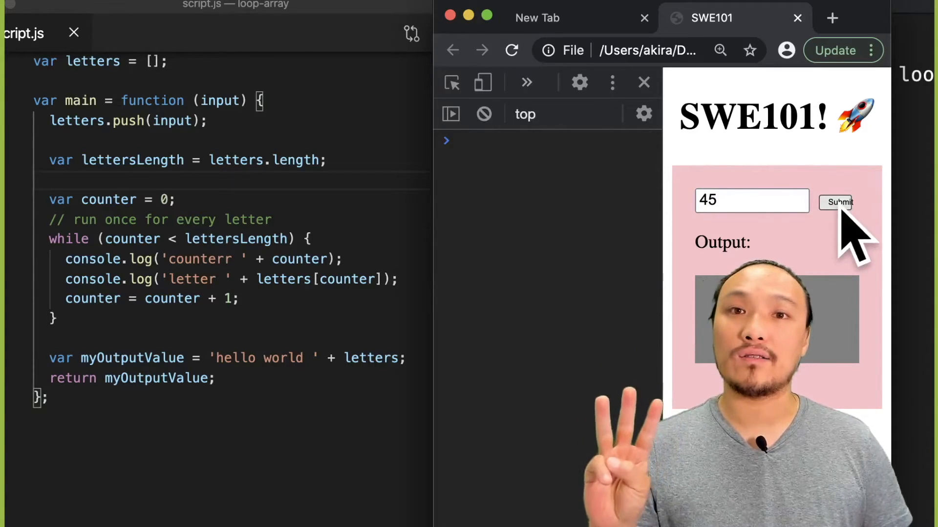
{"action": "left_click", "coordinate": [837, 202]}
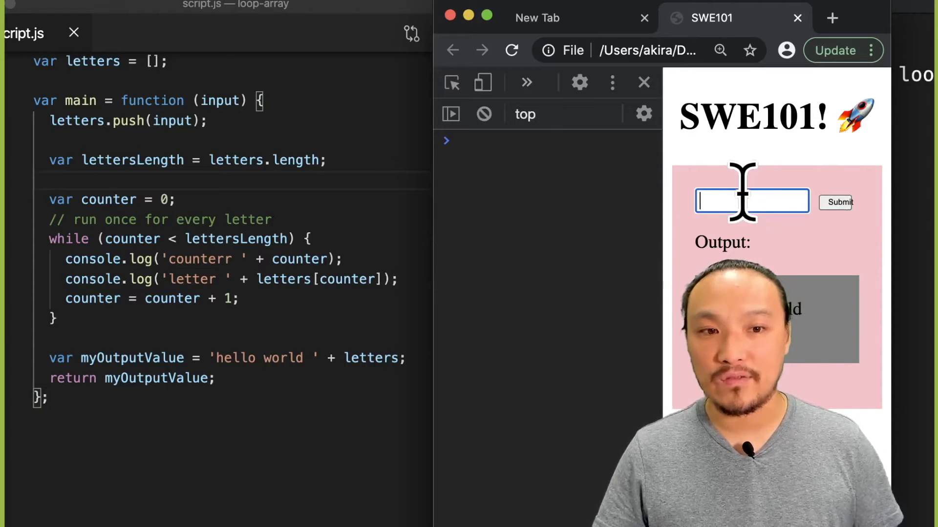
{"action": "type", "text": "1"}
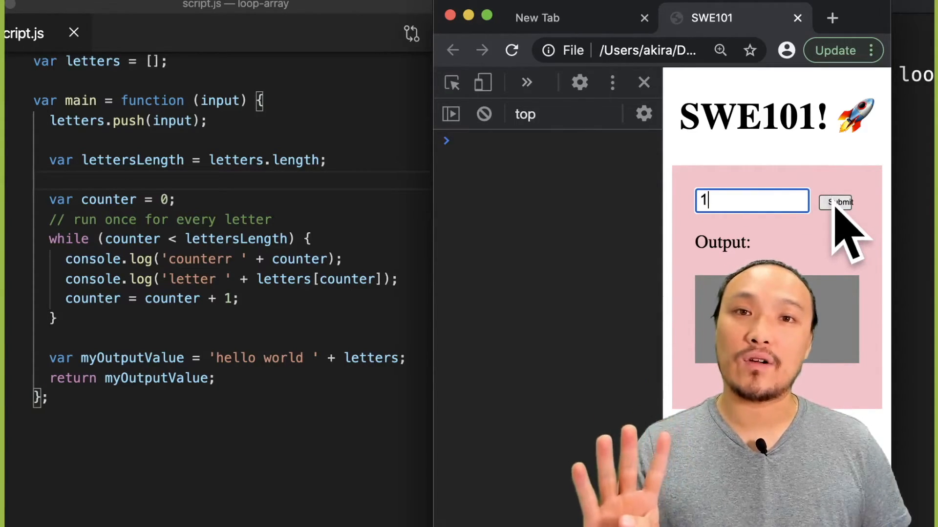
{"action": "left_click", "coordinate": [836, 203]}
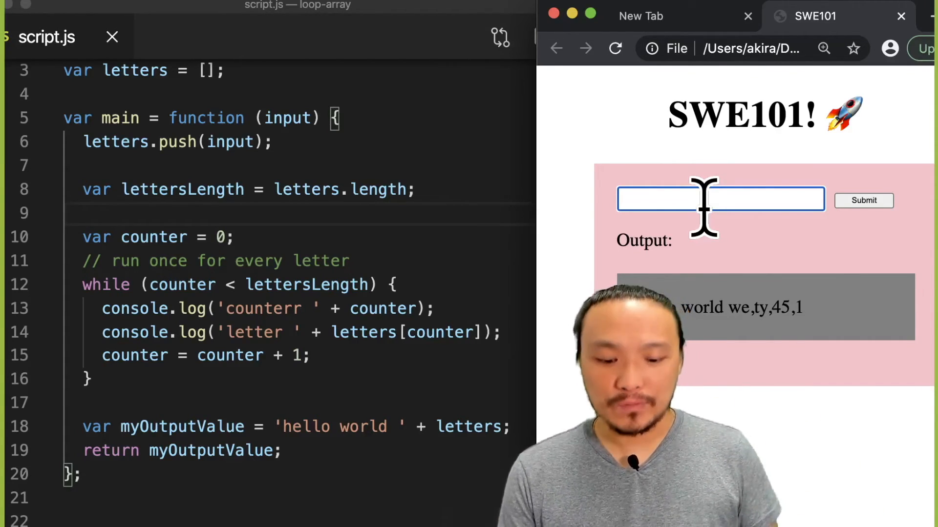
Step: Submit repeated values like erer and werwerwe so the output lists every stored value comma-separated
{"action": "left_click", "coordinate": [863, 200]}
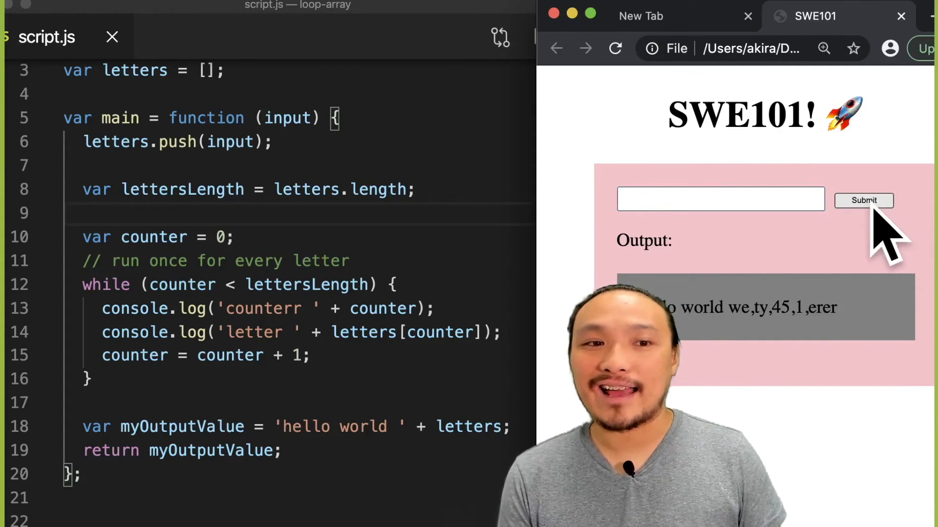
{"action": "left_click", "coordinate": [862, 200]}
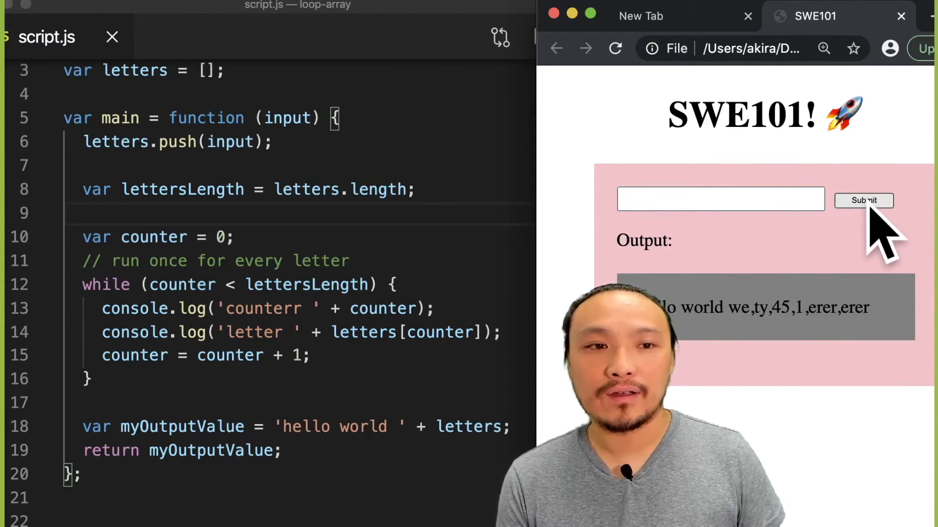
{"action": "left_click", "coordinate": [863, 200]}
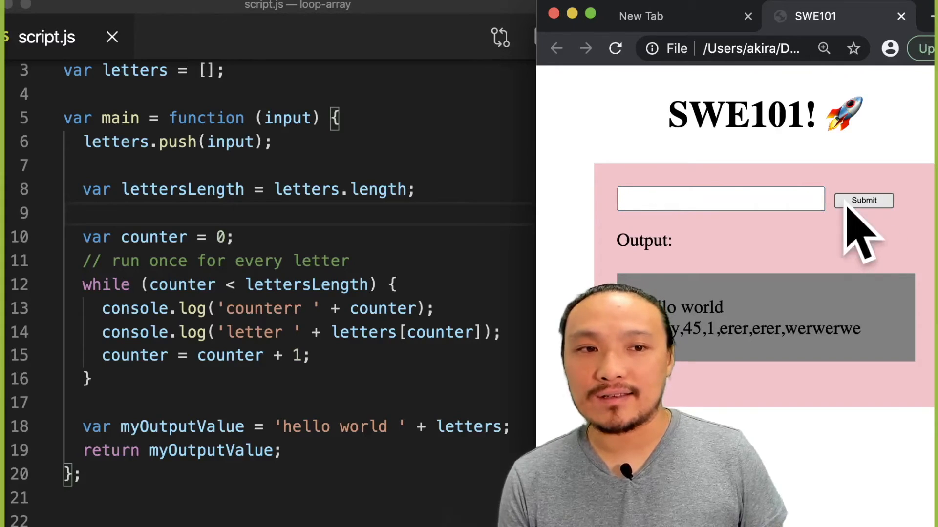
{"action": "left_click", "coordinate": [720, 199]}
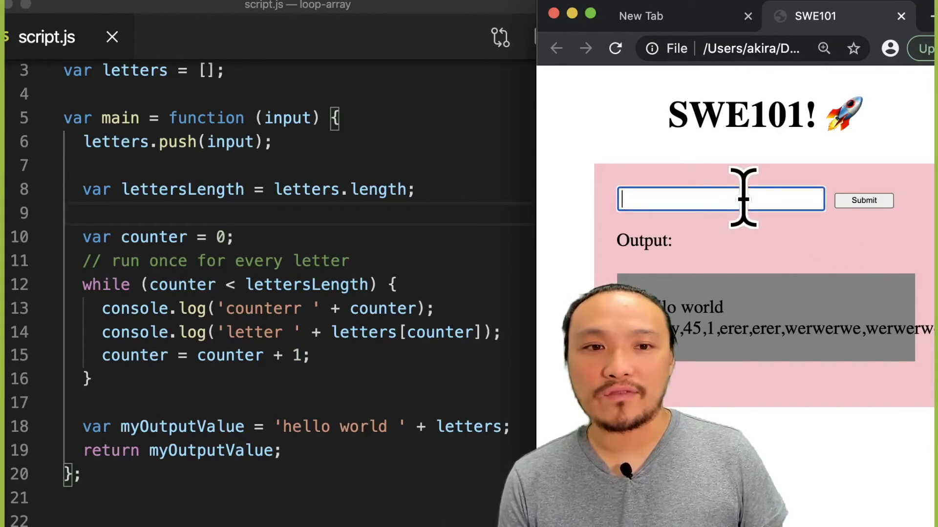
{"action": "type", "text": "wer"}
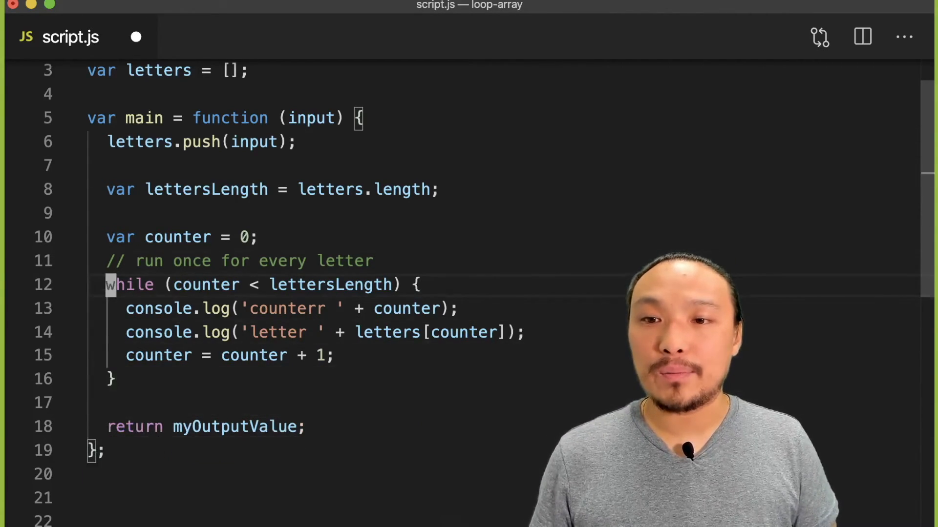
Step: Declare myOutputValue as 'hello world <br>' above the while loop
{"action": "type", "text": "p"}
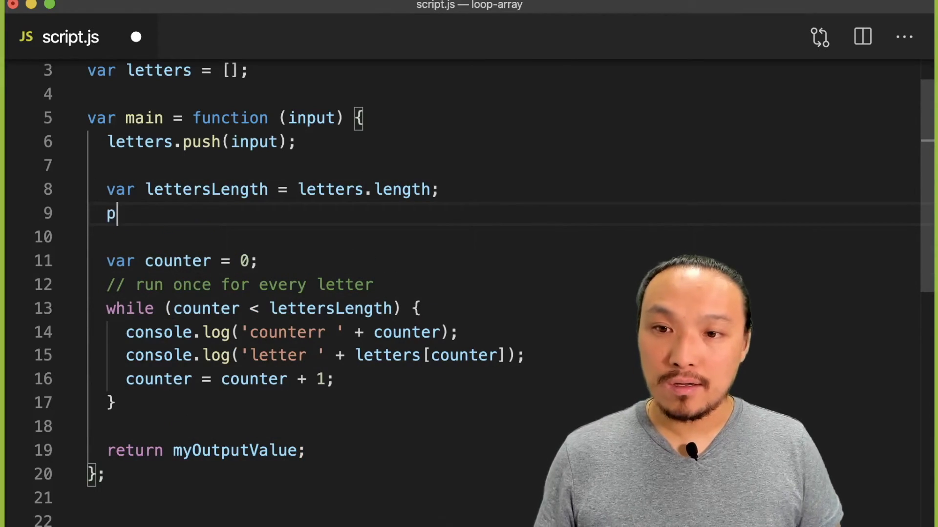
{"action": "type", "text": "ar myOutputValue = 'hello world ' + letters;"}
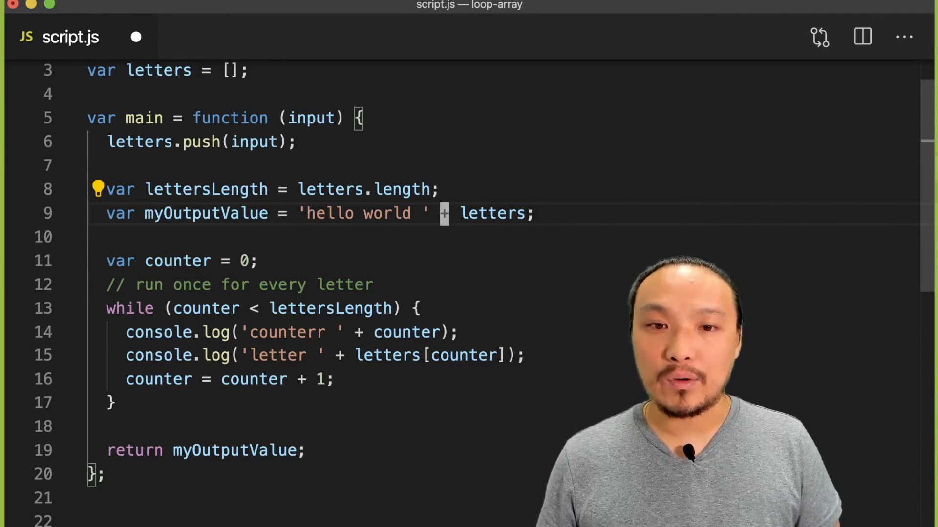
{"action": "key", "text": "Backspace"}
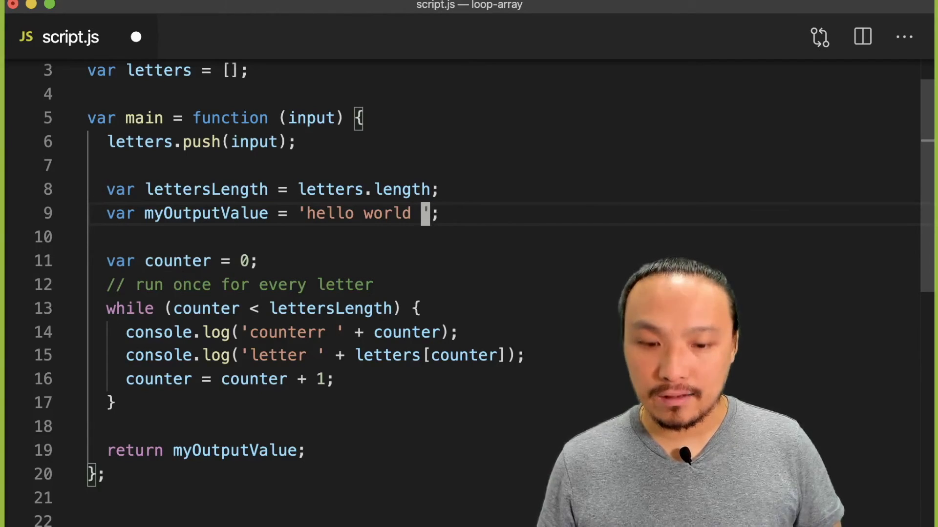
{"action": "type", "text": "<"}
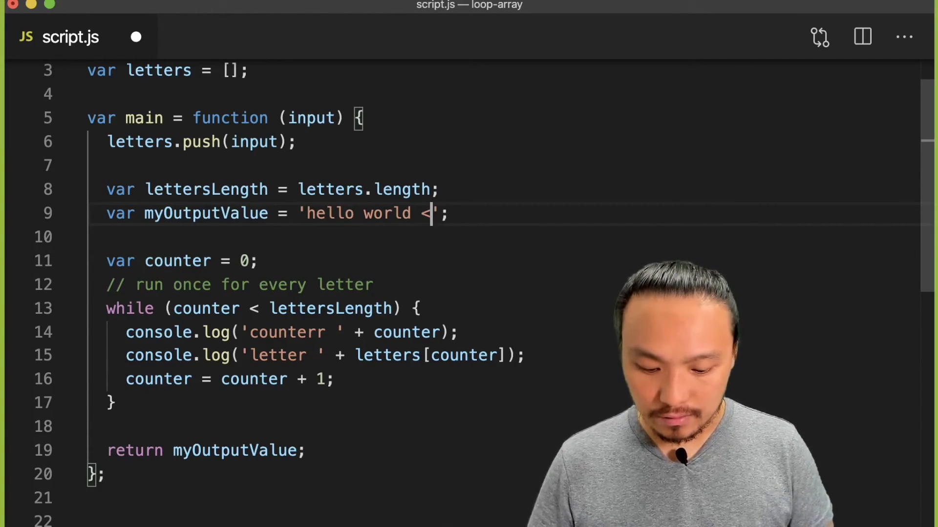
{"action": "type", "text": "br>"}
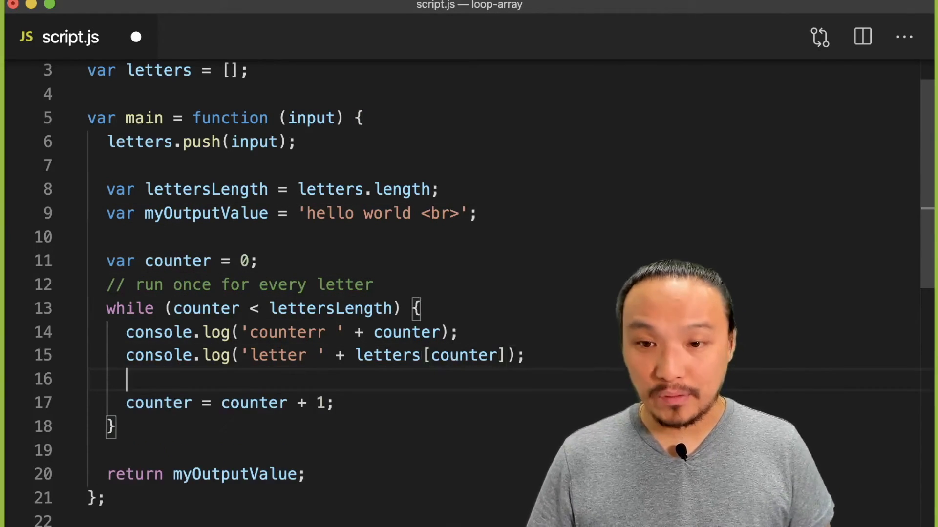
Step: Inside the loop, append letters[counter] to myOutputValue
{"action": "type", "text": "myOutput"}
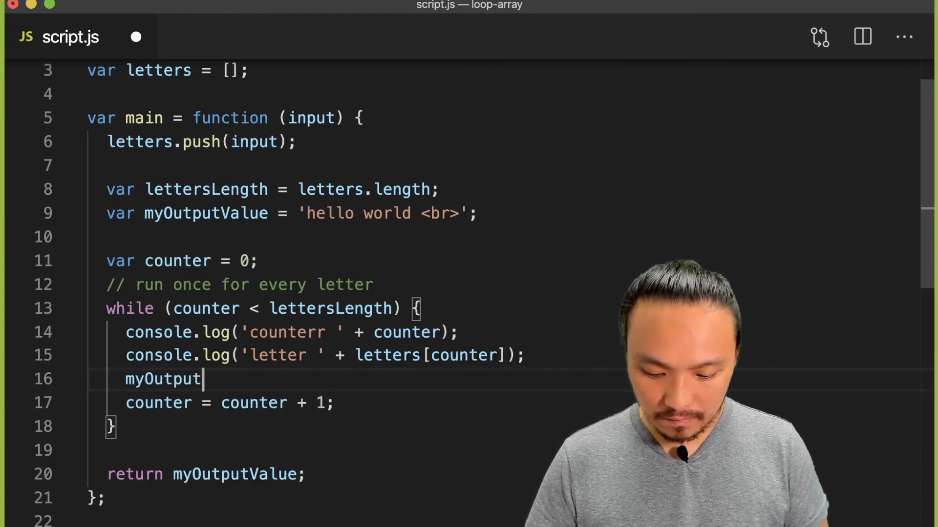
{"action": "type", "text": "Value ="}
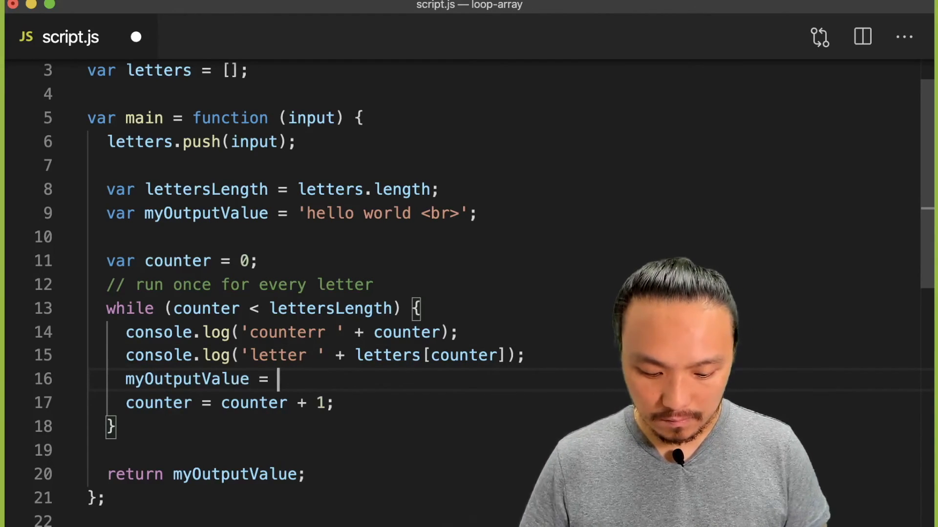
{"action": "type", "text": "myOutput"}
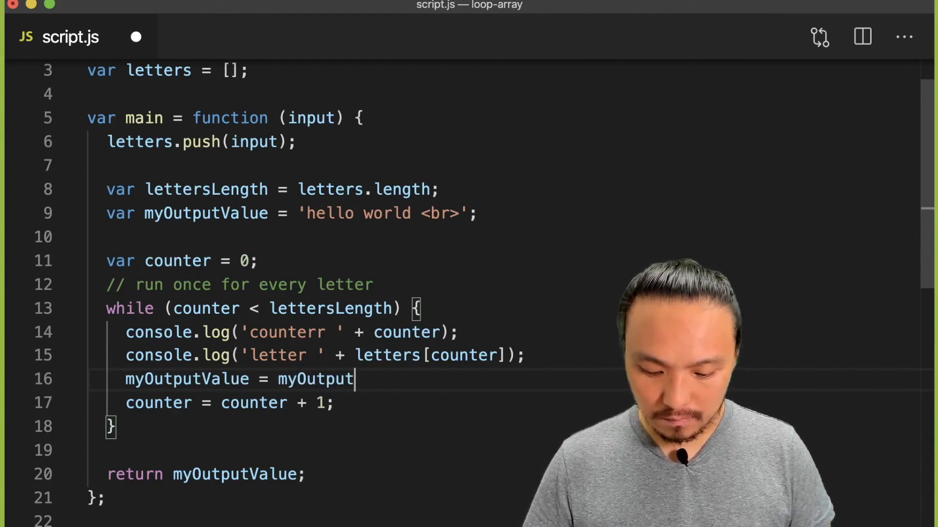
{"action": "type", "text": "Value +"}
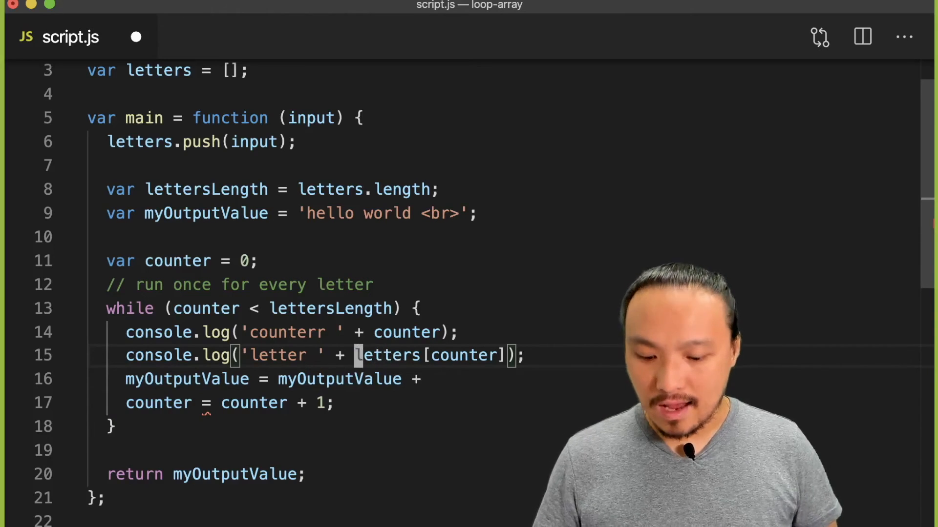
{"action": "left_click_drag", "start_coordinate": [359, 355], "coordinate": [502, 356]}
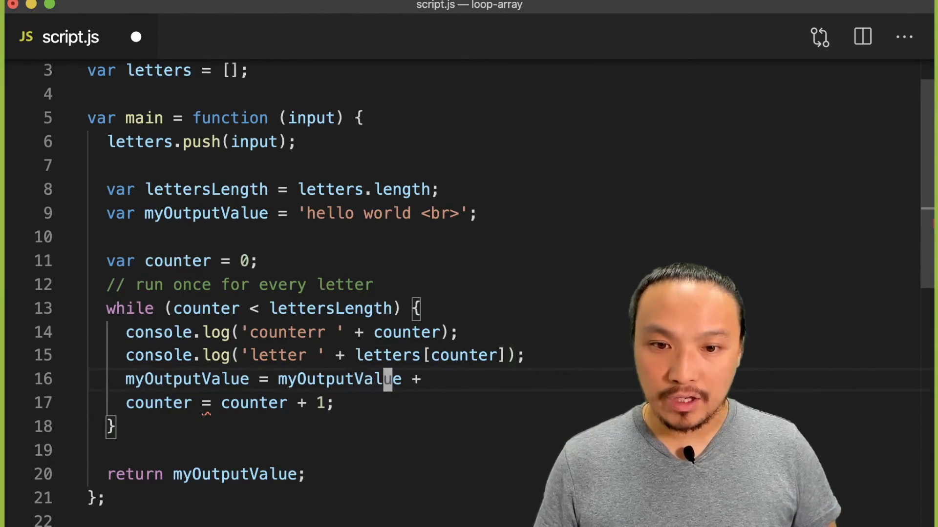
{"action": "type", "text": "letters[counter]"}
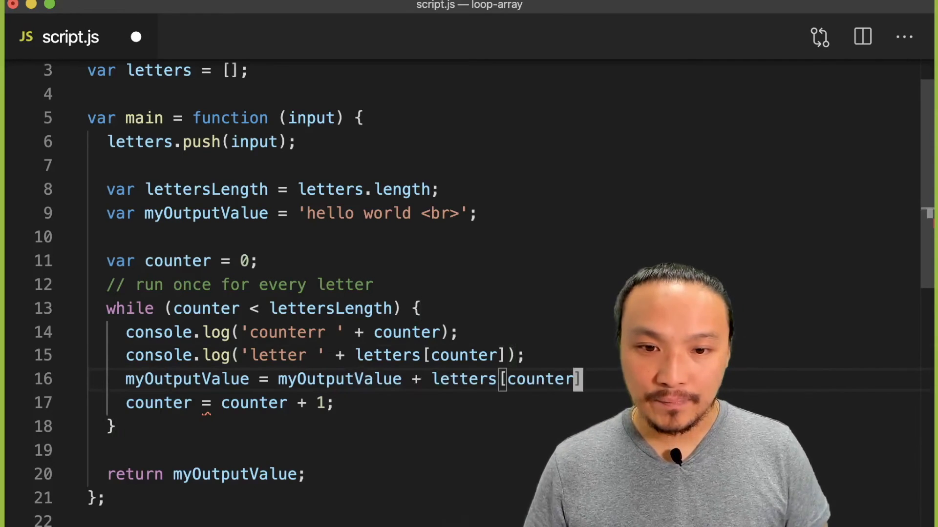